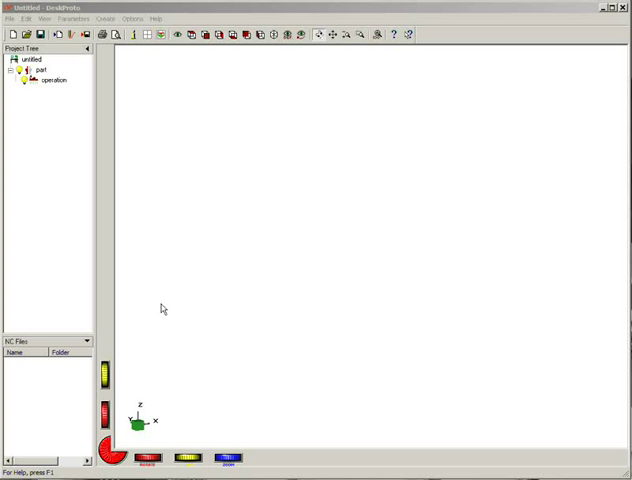
mouse_move(192, 321)
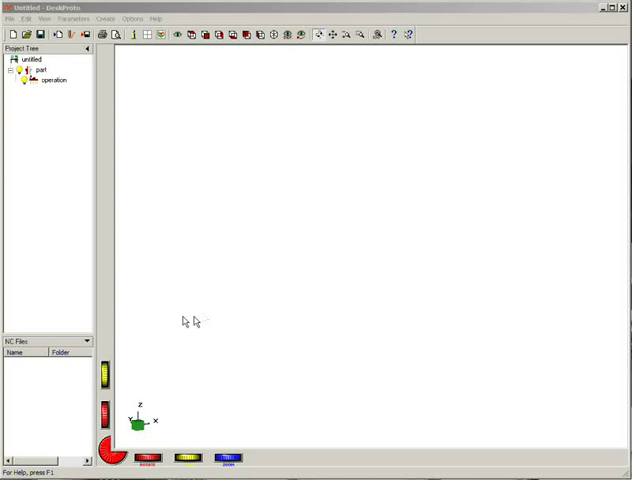
mouse_move(186, 323)
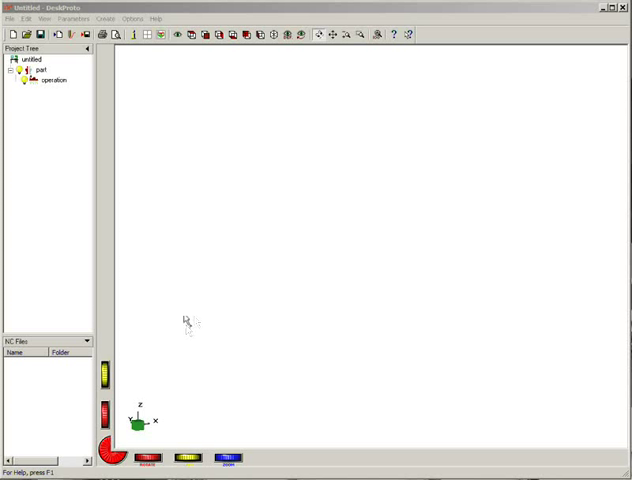
mouse_move(187, 330)
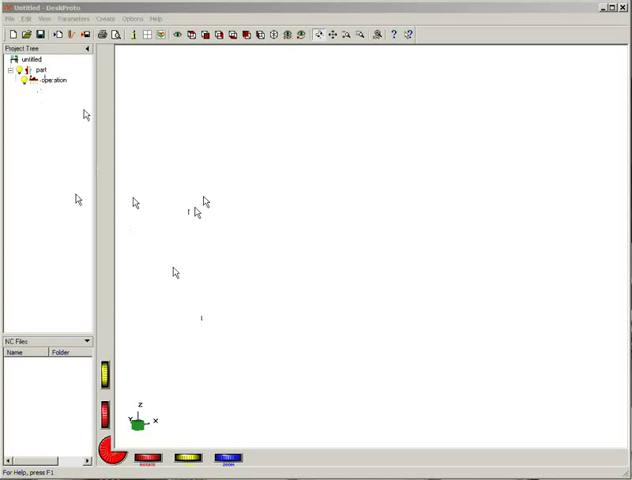
mouse_move(230, 243)
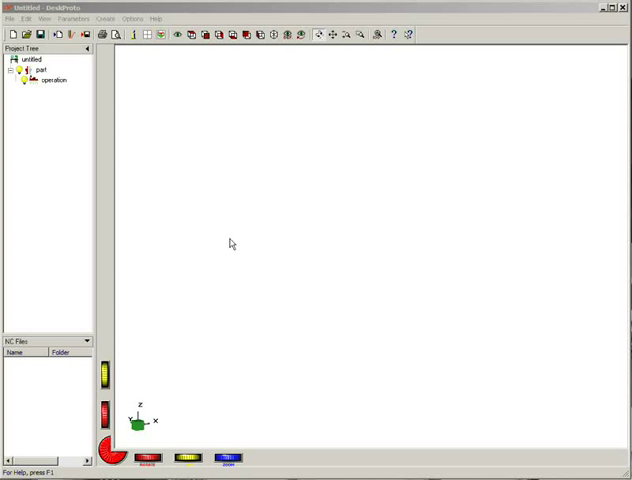
mouse_move(190, 213)
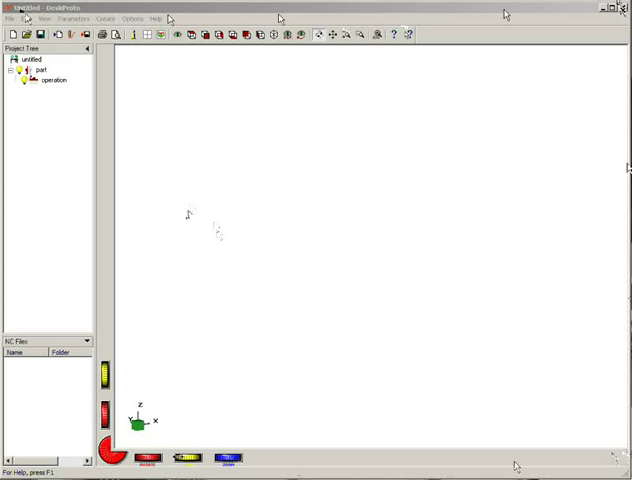
mouse_move(221, 285)
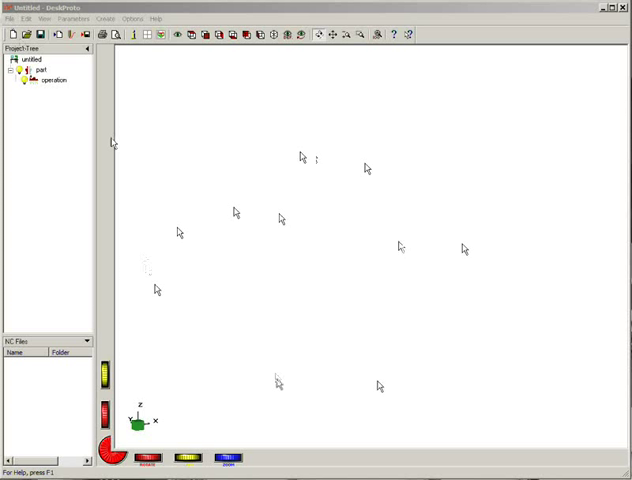
mouse_move(328, 243)
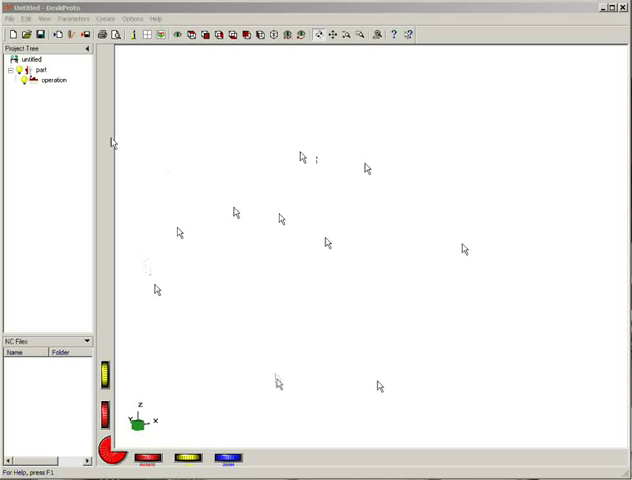
Step: Open the ring STL file from the Desktop as the project's geometry
click(9, 18)
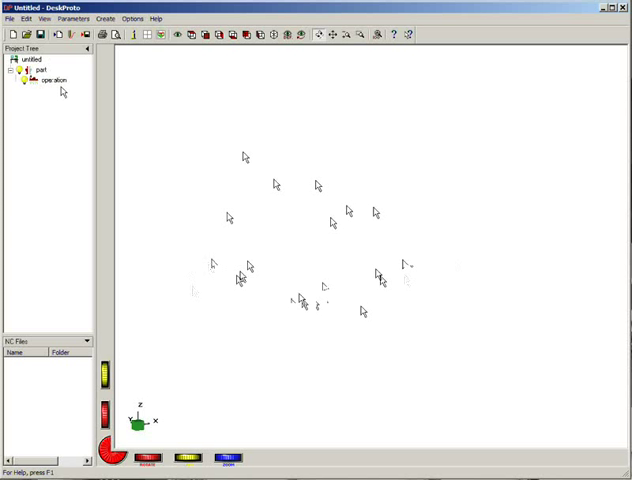
click(10, 18)
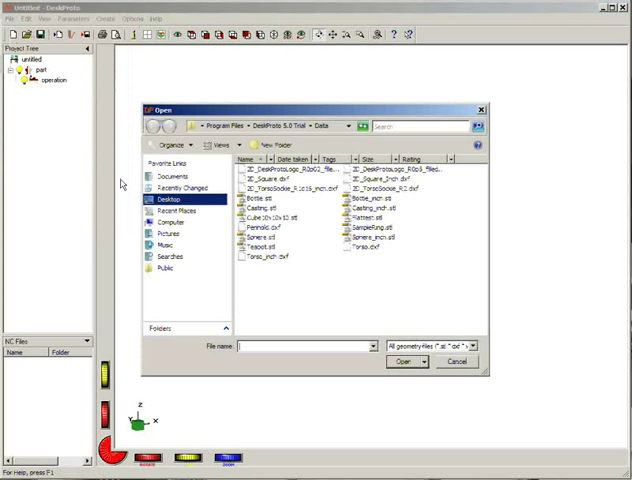
click(167, 199)
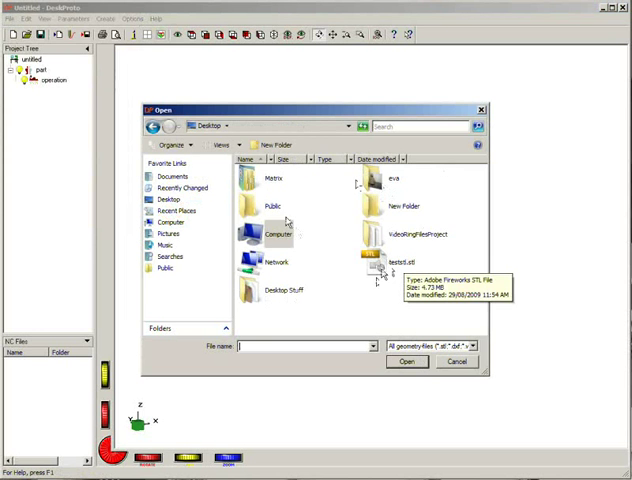
click(405, 361)
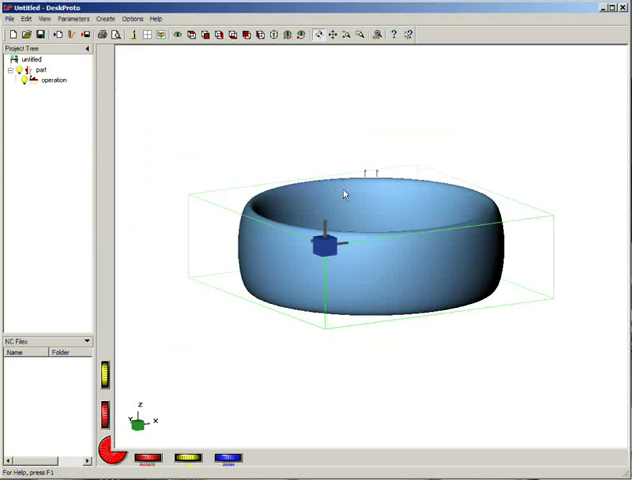
Step: Rotate the view to look into the ring's opening, then select the part in the Project Tree
drag(345, 195, 281, 141)
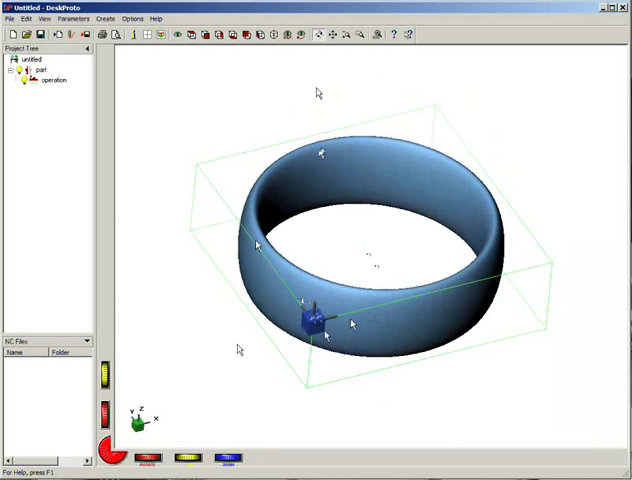
mouse_move(205, 208)
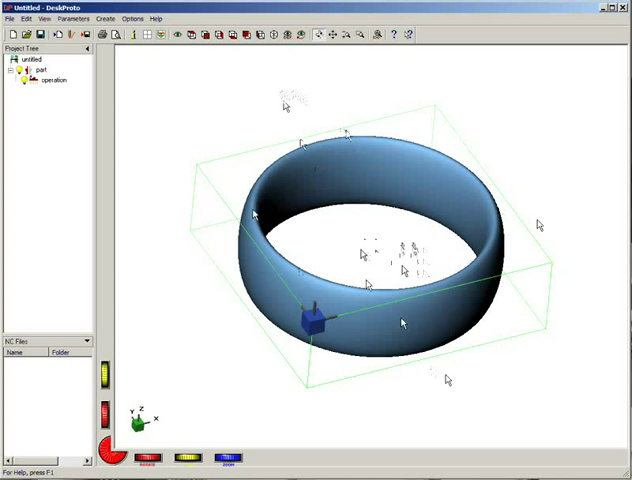
mouse_move(410, 67)
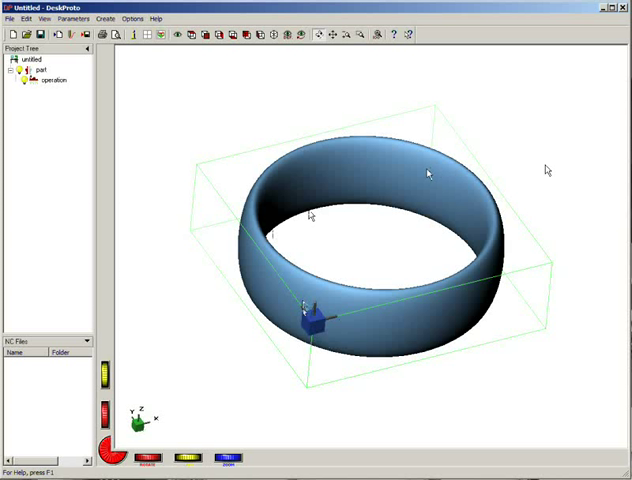
mouse_move(375, 278)
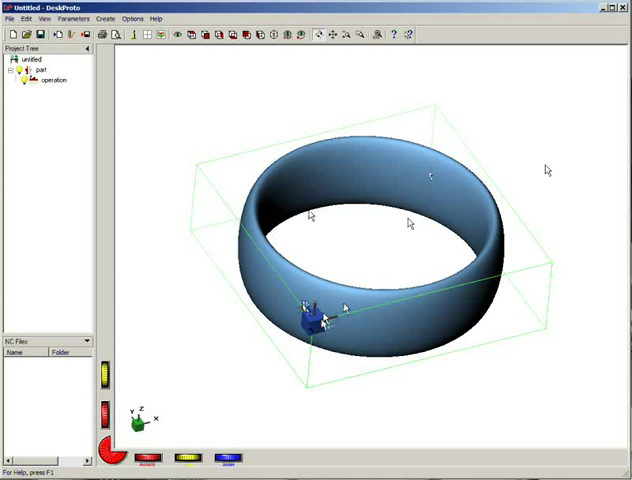
mouse_move(345, 267)
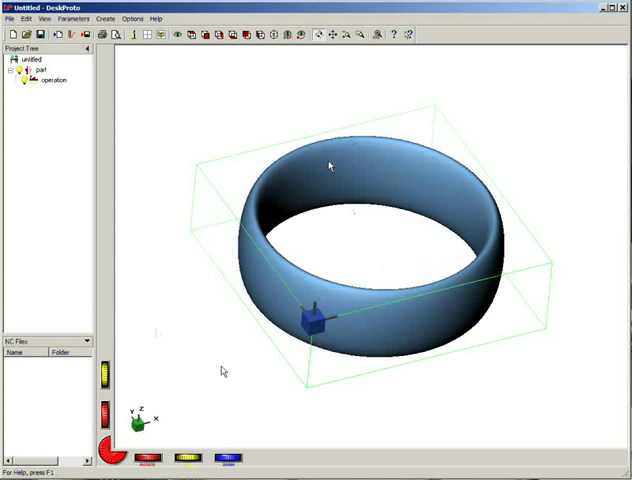
click(39, 70)
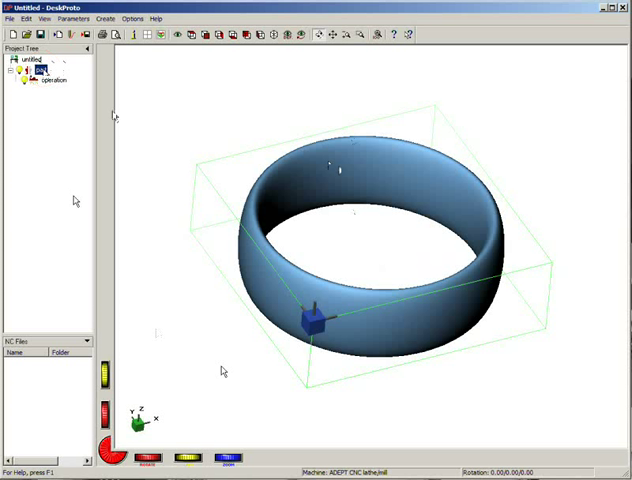
Step: In Part Parameters, choose 'Mach2 / Mach3 based machine with RotAxis - mm' as the machine
right_click(35, 68)
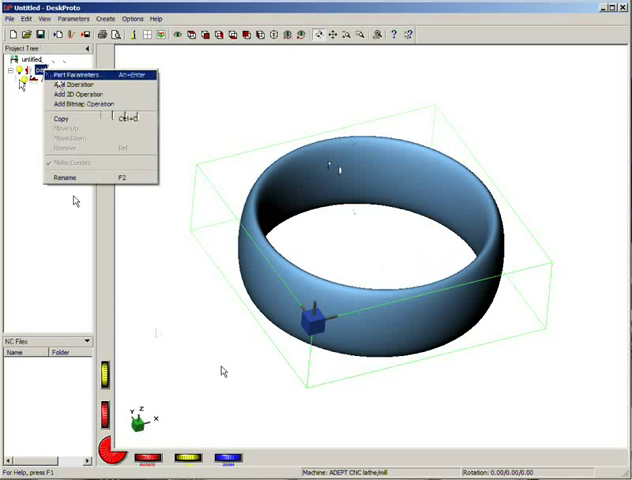
click(80, 73)
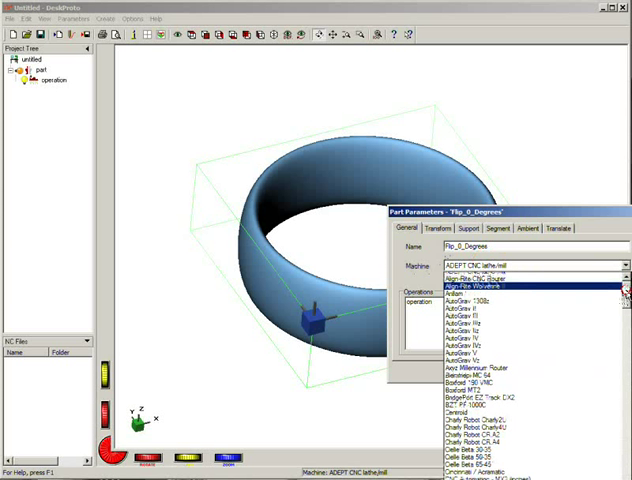
scroll(down, 3)
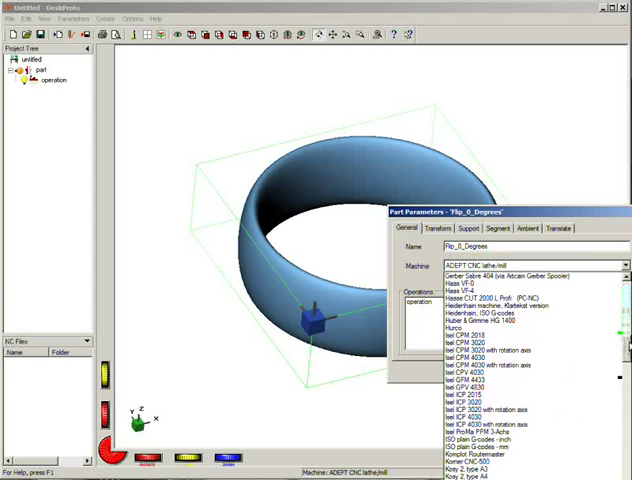
scroll(down, 3)
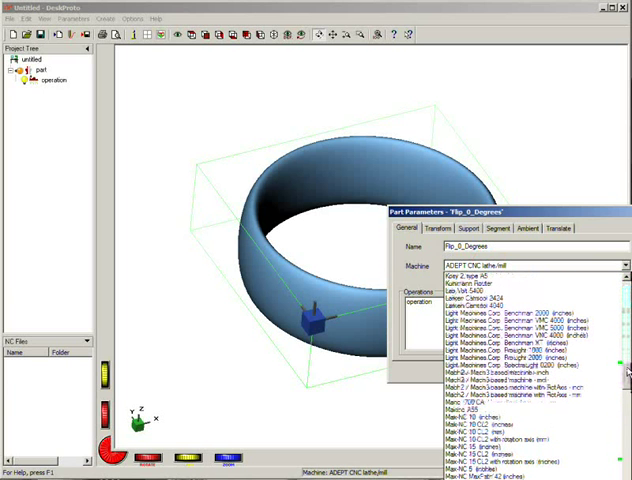
scroll(down, 3)
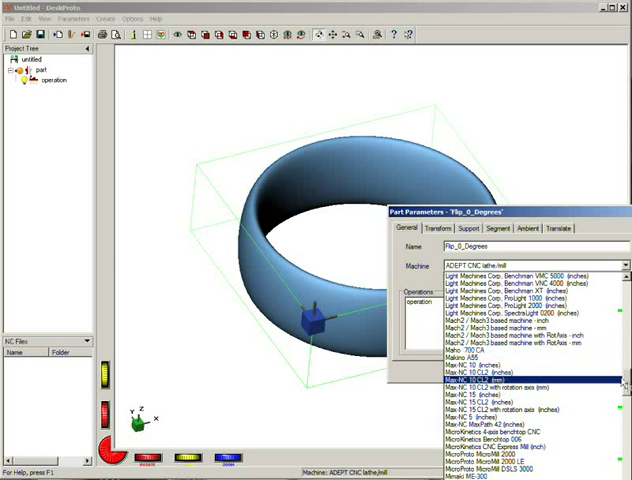
scroll(down, 3)
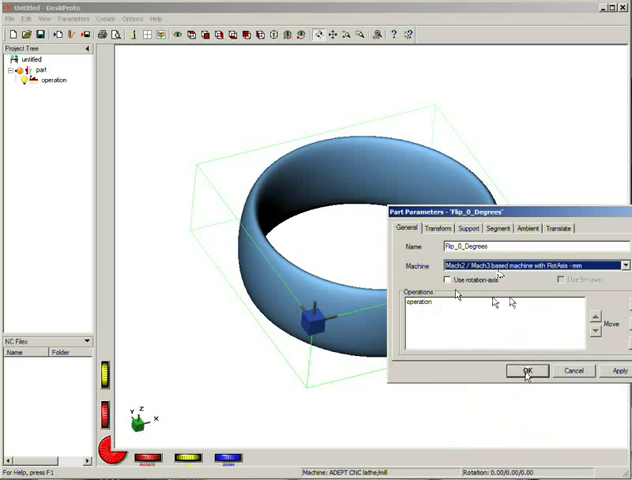
click(449, 281)
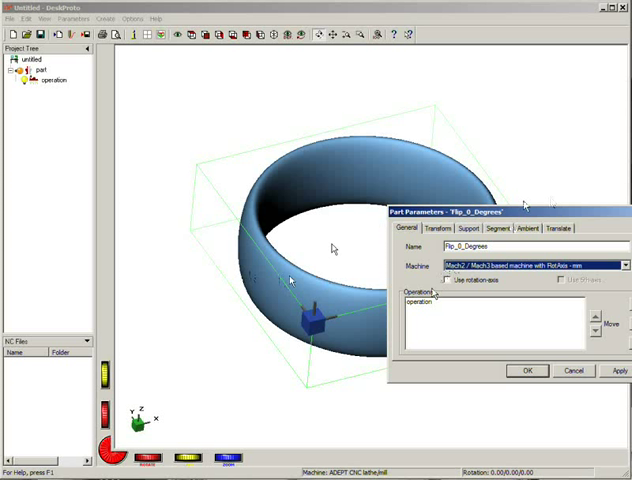
mouse_move(275, 133)
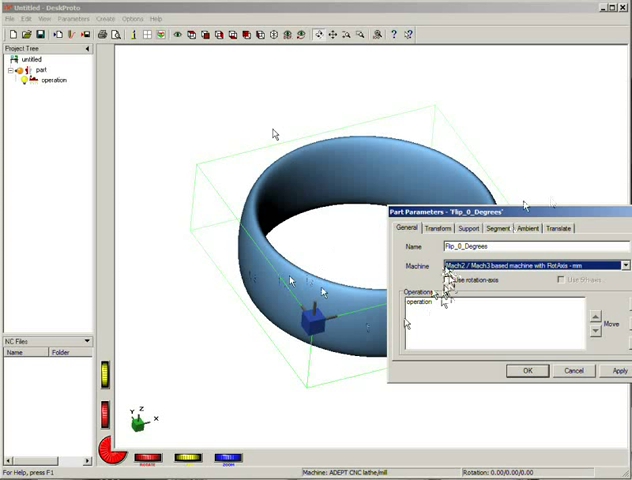
mouse_move(300, 243)
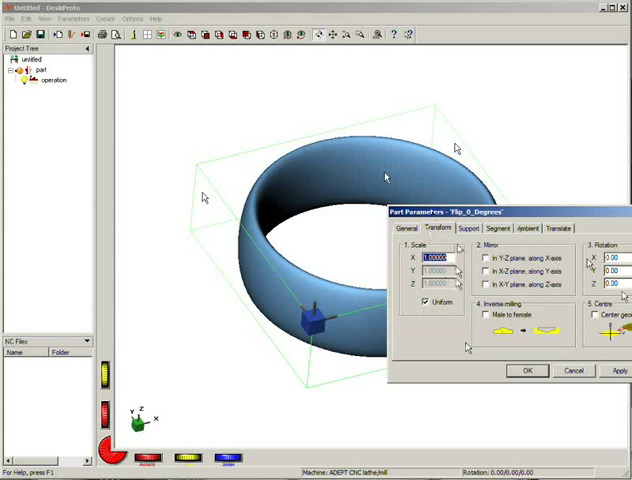
mouse_move(378, 327)
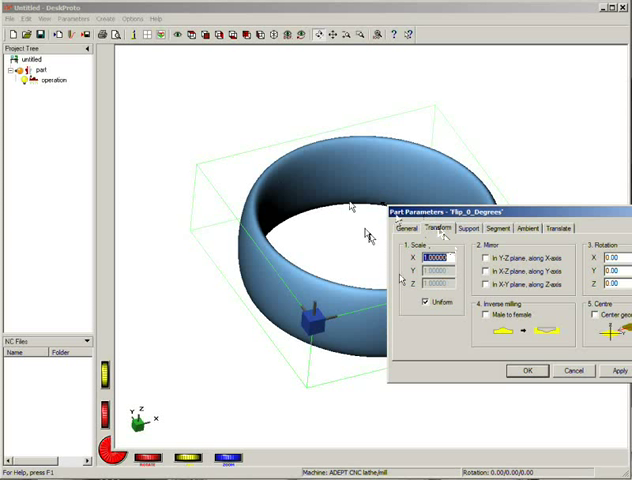
Step: Switch Part Parameters to the Transform tab with scale, mirror and rotation settings
click(466, 228)
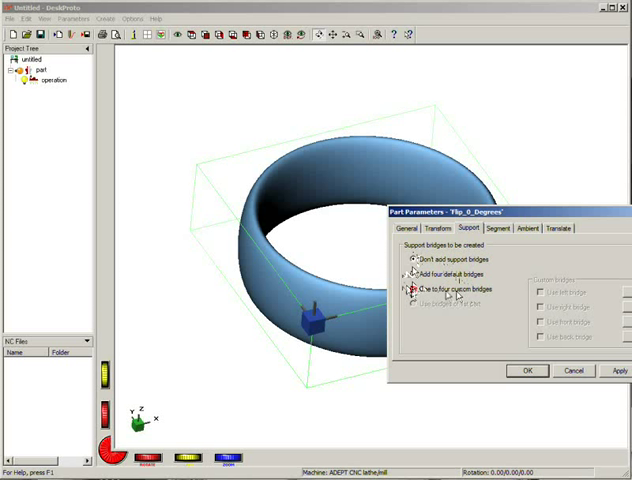
Step: Select 'One to four custom bridges' on the Support tab
click(413, 290)
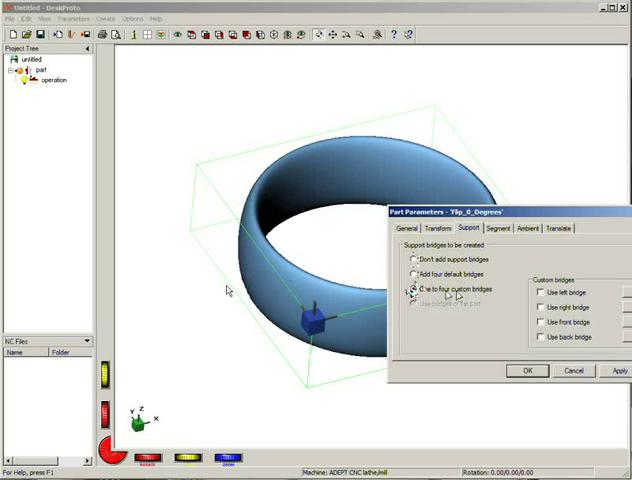
click(412, 290)
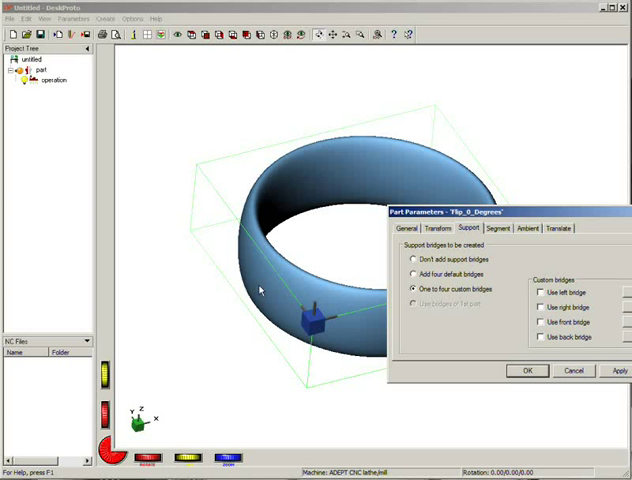
mouse_move(268, 282)
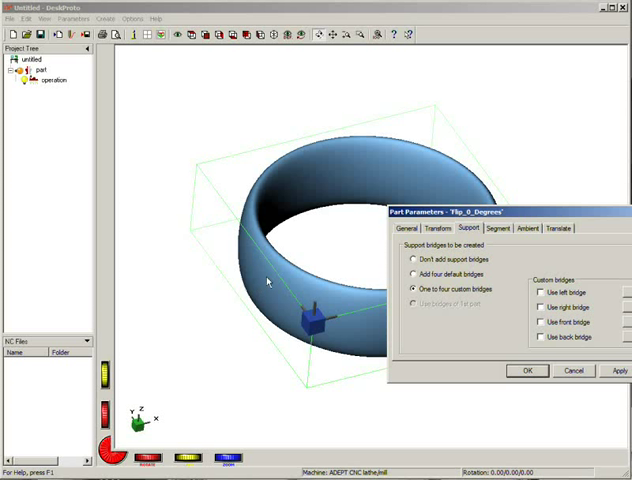
mouse_move(353, 265)
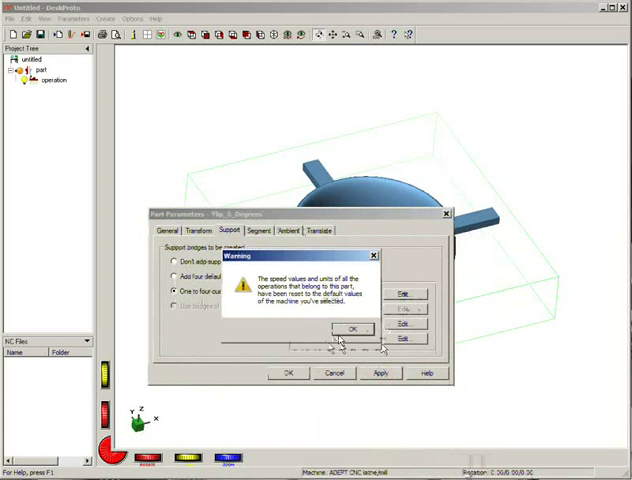
Step: Acknowledge the speed-reset warning after enabling the left, front and back bridges
click(350, 328)
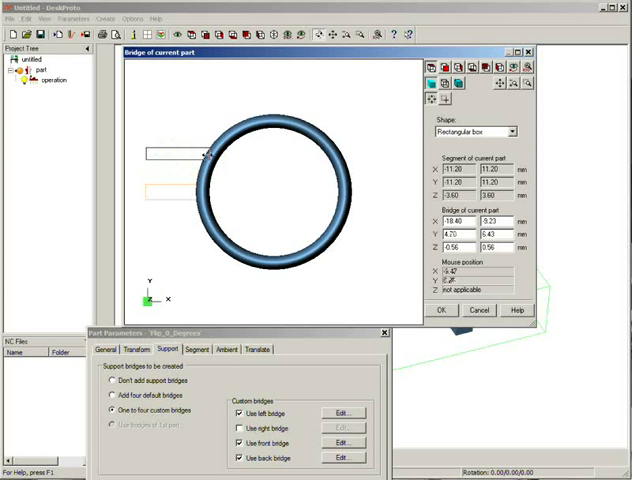
mouse_move(246, 221)
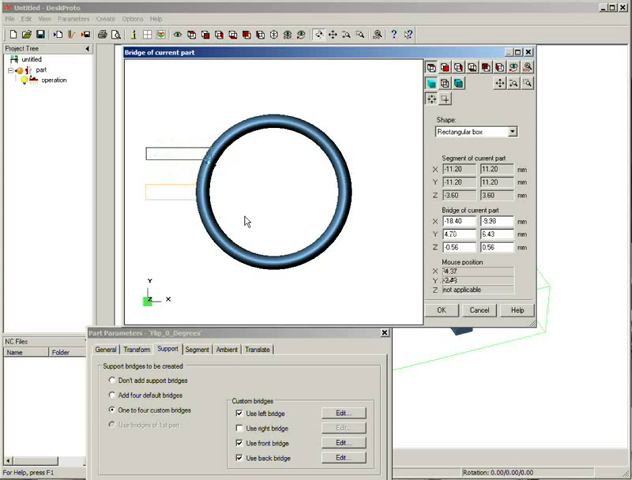
Step: Confirm the edited bridge position and dismiss the speed-reset warning
click(441, 310)
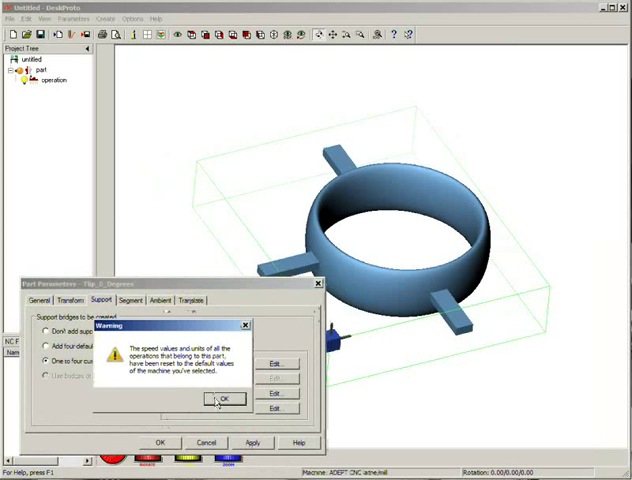
click(222, 399)
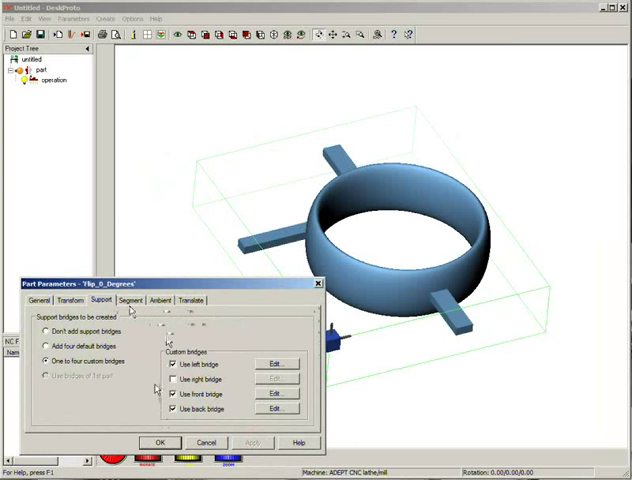
Step: Apply a custom segment of -25 to 25 mm in X and Y, -8 to 8 mm in Z
click(137, 300)
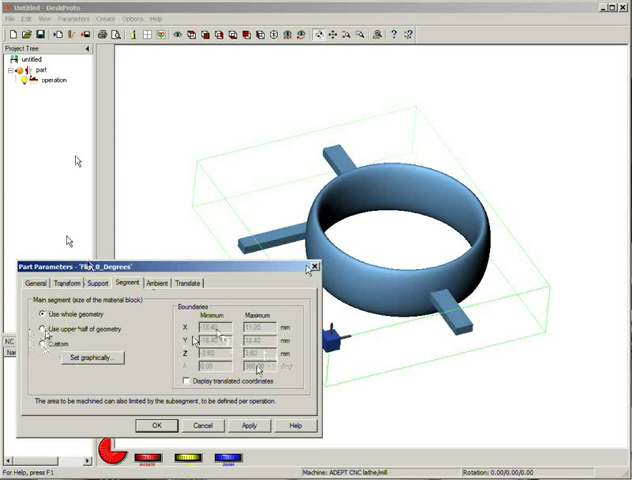
click(41, 342)
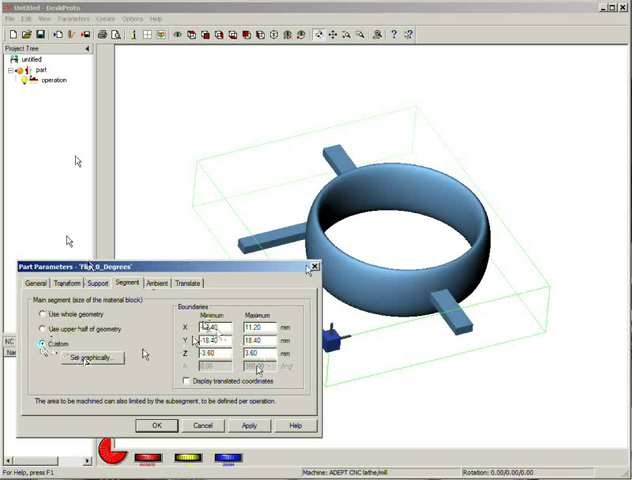
triple_click(212, 325)
text(-25)
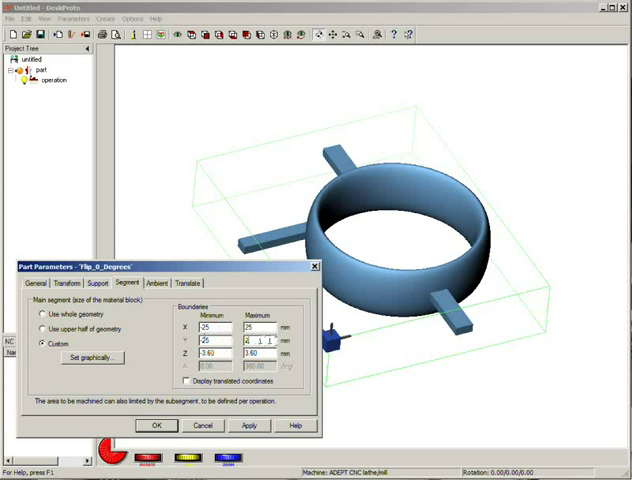
triple_click(210, 355)
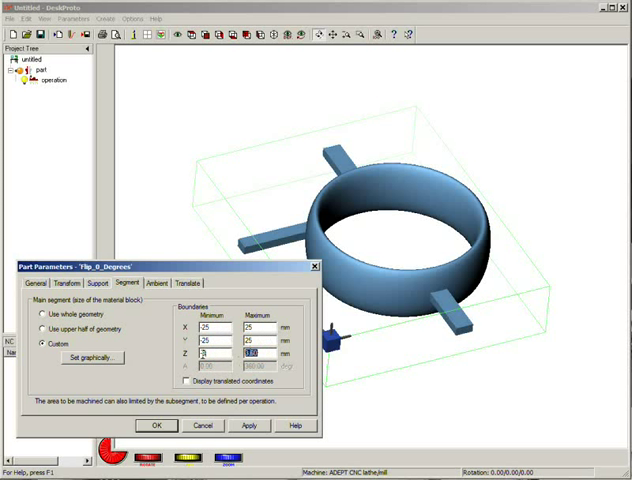
click(257, 355)
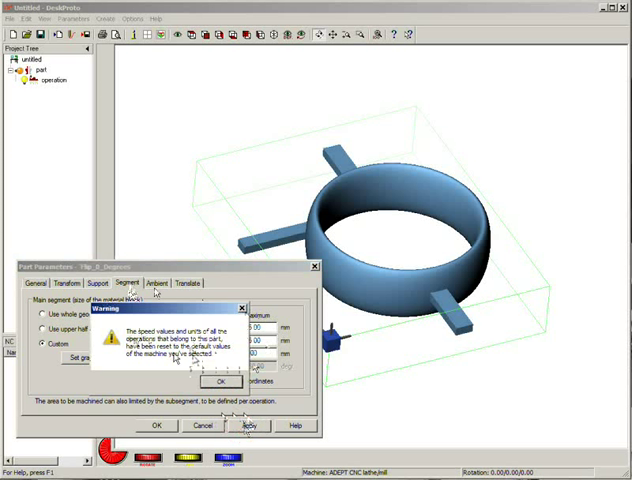
click(211, 382)
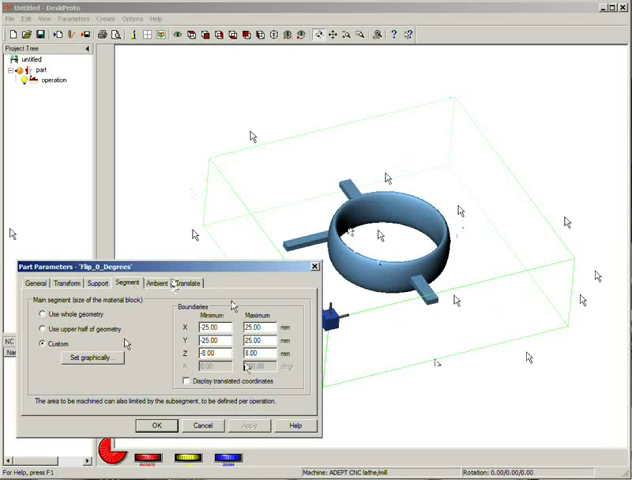
Step: Review the Ambient and Translate tabs, keep Translate at None, and confirm Part Parameters
click(165, 283)
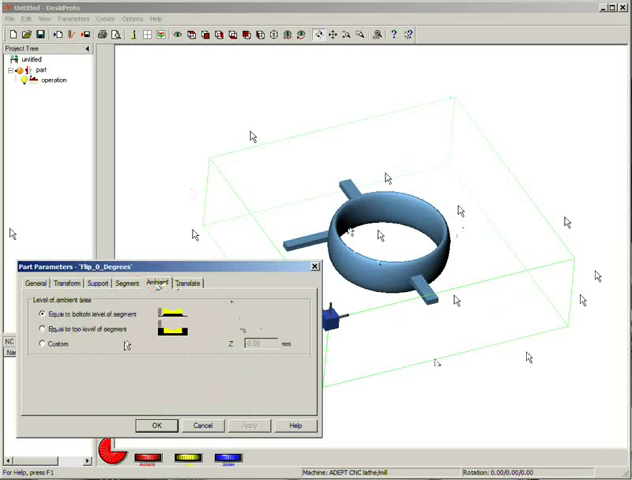
click(190, 283)
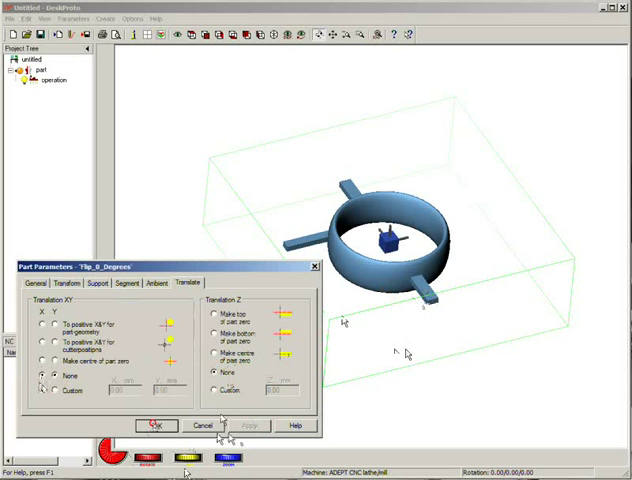
click(156, 425)
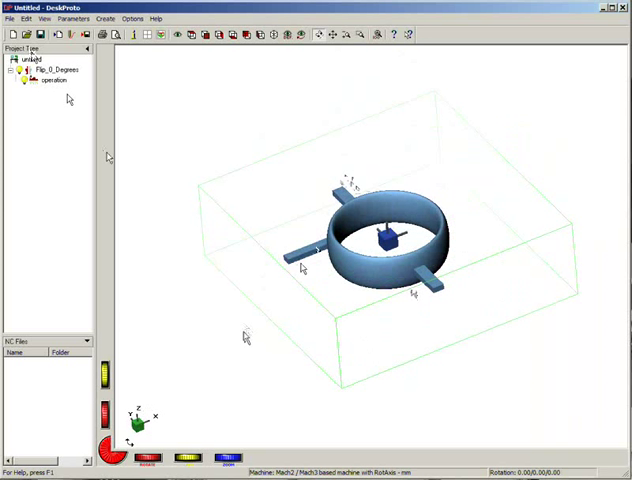
Step: Select the Conic tapered cutter (10degr incl) 0.127 and begin setting toolpath distance 0.02
right_click(51, 79)
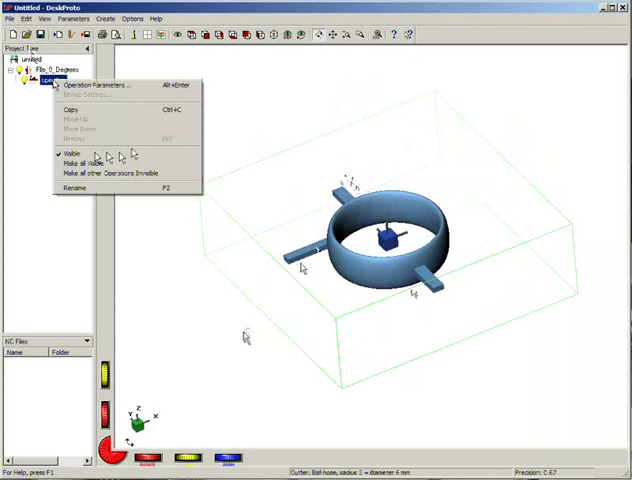
click(111, 86)
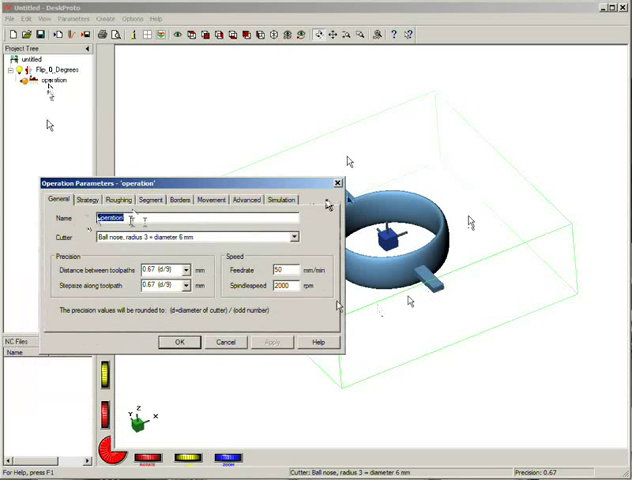
mouse_move(390, 168)
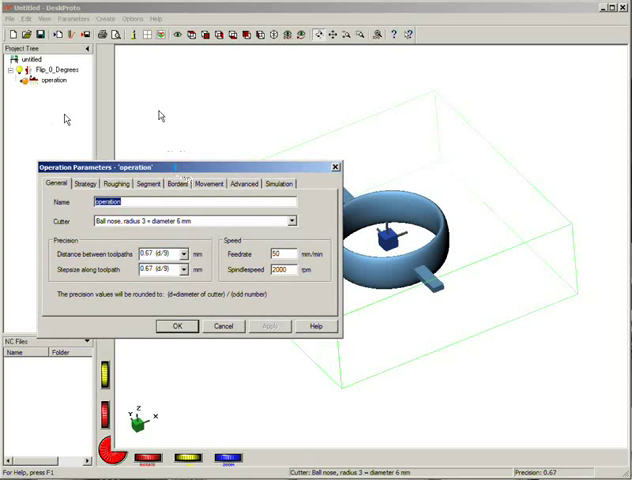
click(291, 220)
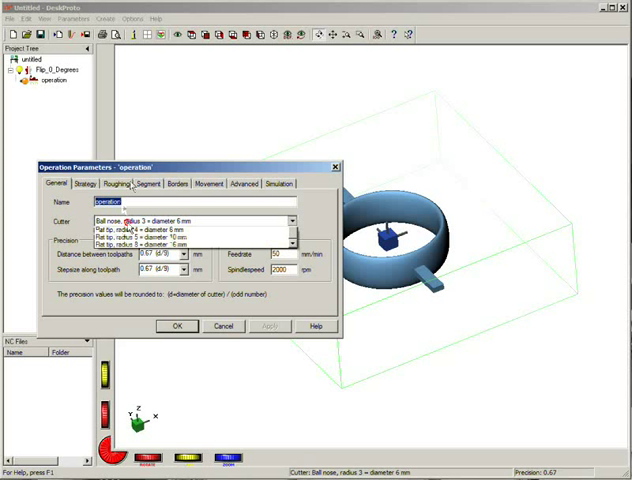
click(291, 219)
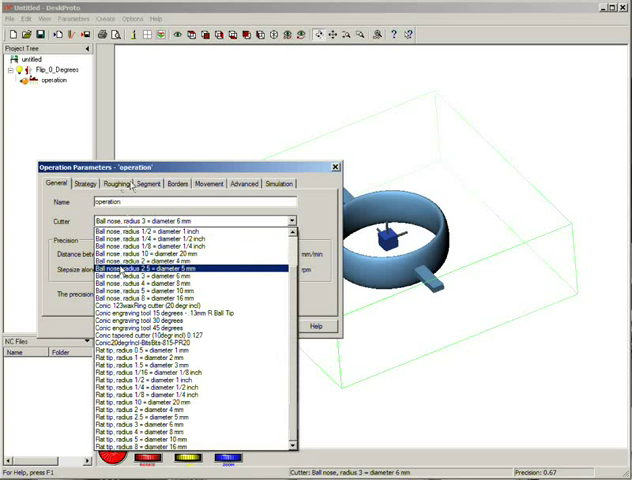
click(190, 336)
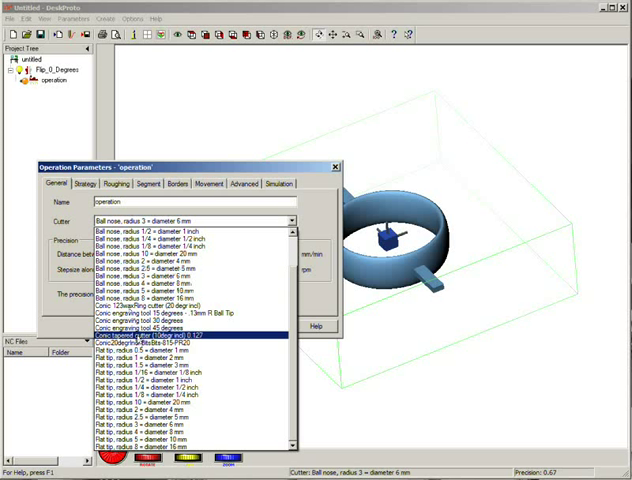
click(190, 333)
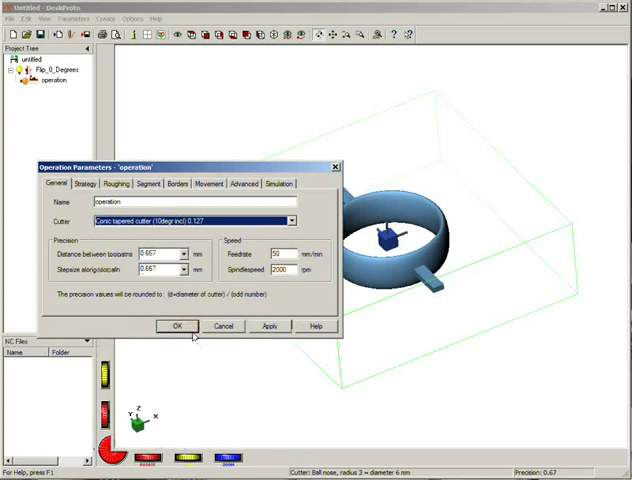
click(290, 220)
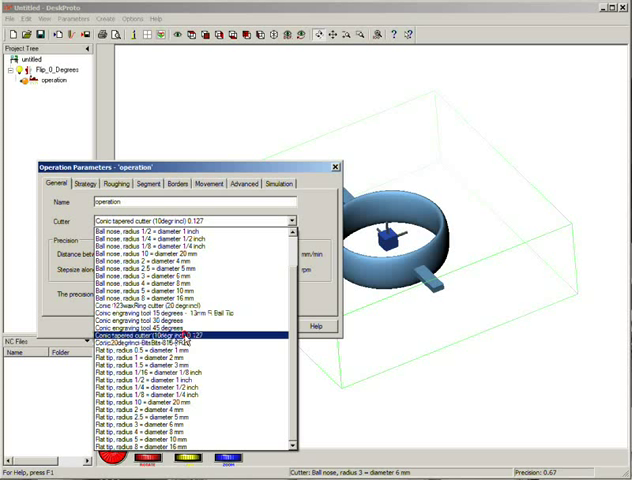
click(185, 336)
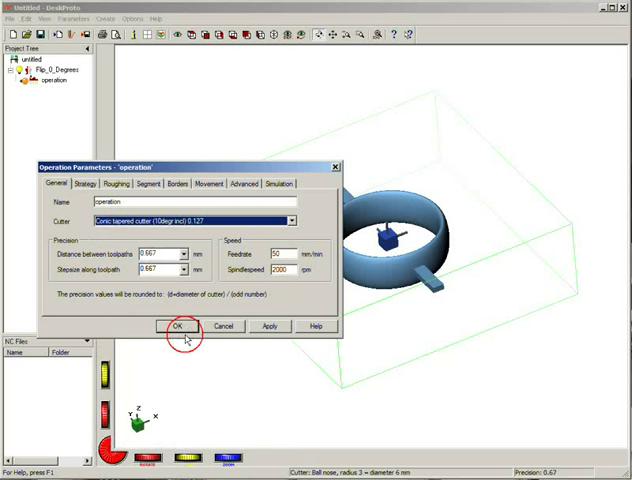
click(185, 254)
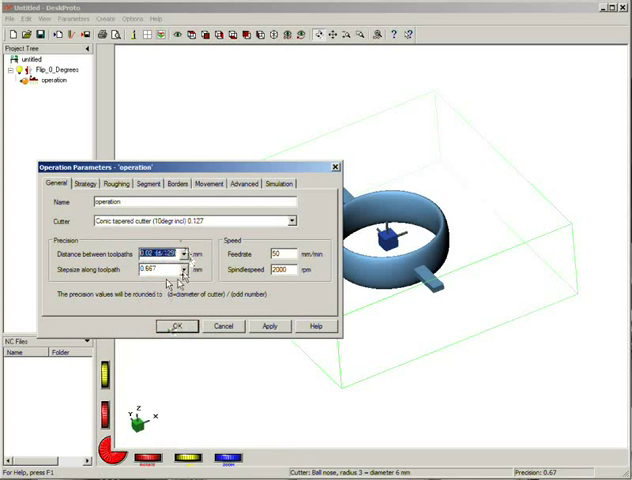
Step: Set the stepsize along the toolpath to 0.02 (d/129)
click(185, 271)
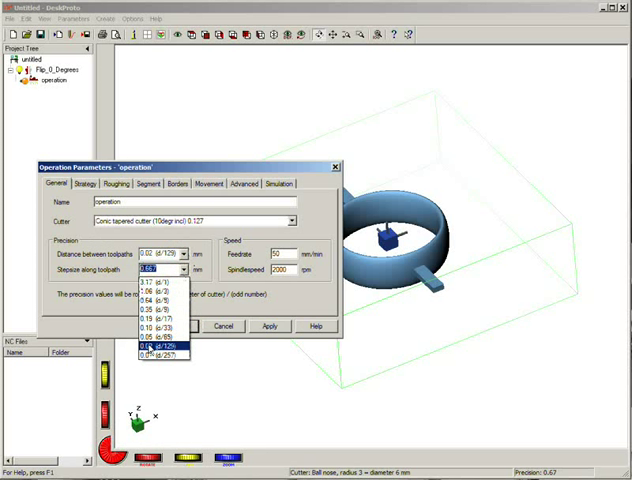
click(165, 355)
text(400)
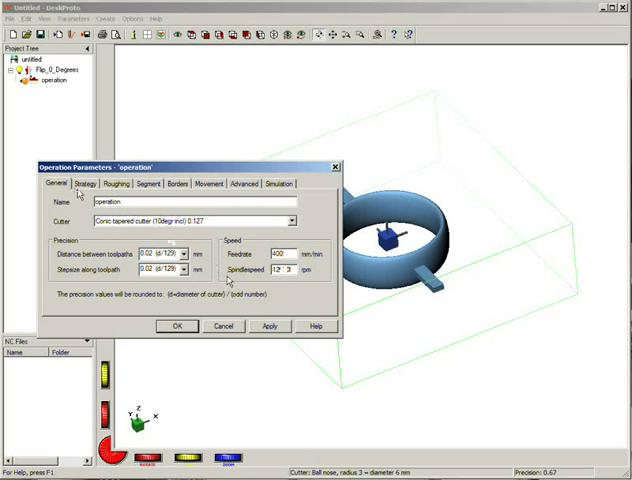
click(88, 184)
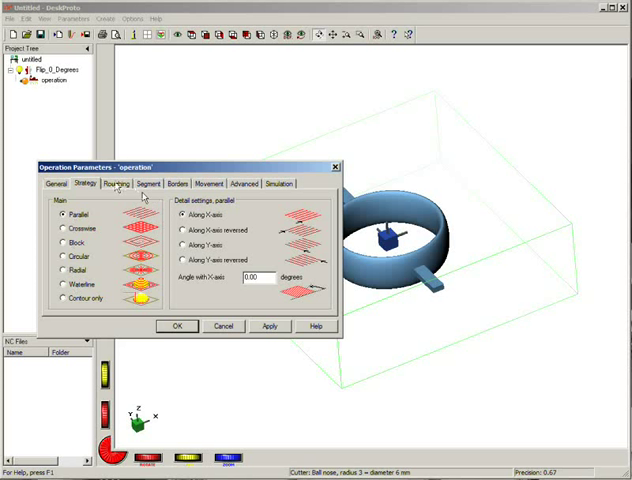
Step: Review roughing (0.00 mm skin thickness) and the segment's ±25 mm material block
click(120, 183)
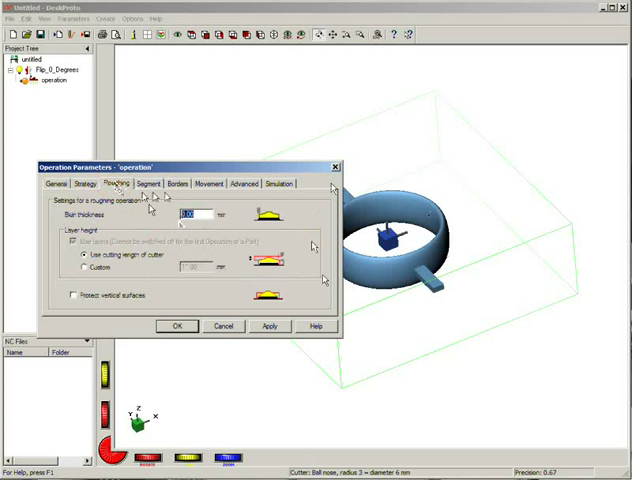
mouse_move(375, 275)
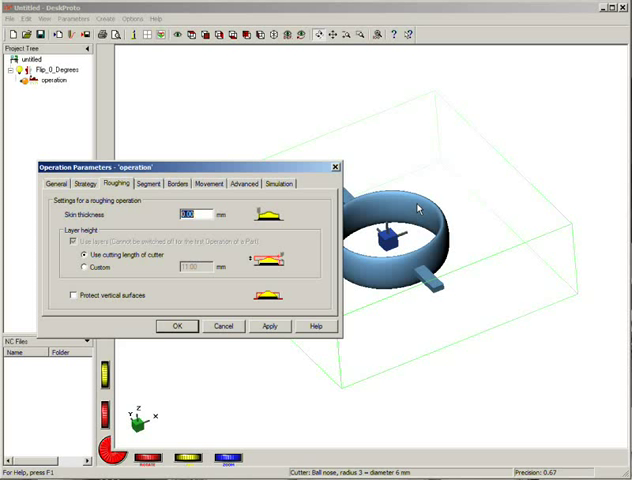
mouse_move(477, 157)
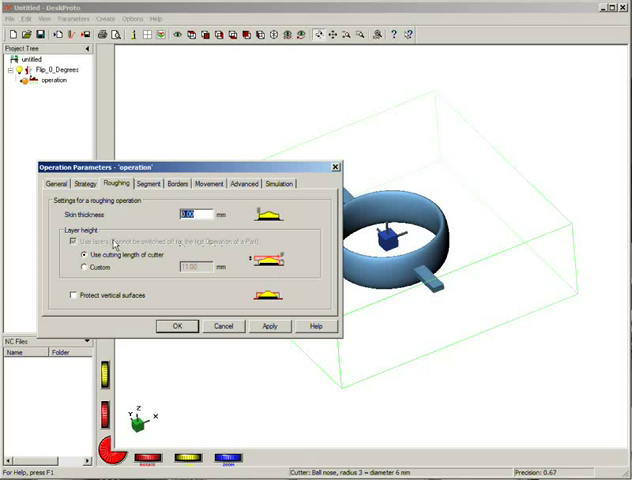
mouse_move(138, 218)
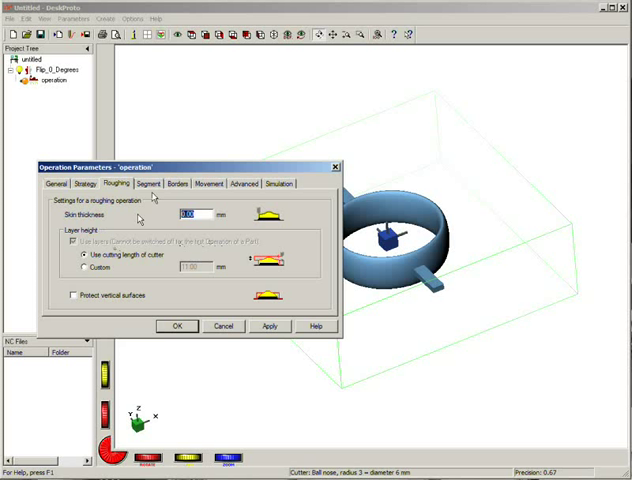
click(148, 183)
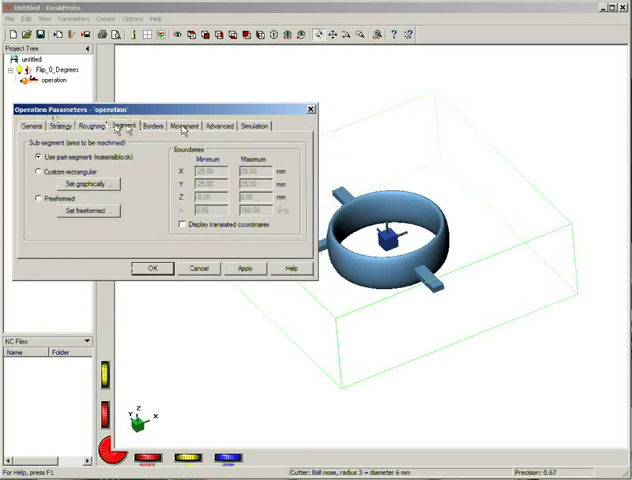
Step: Switch the machined area from the part segment to Custom rectangular, then Freeformed
click(32, 172)
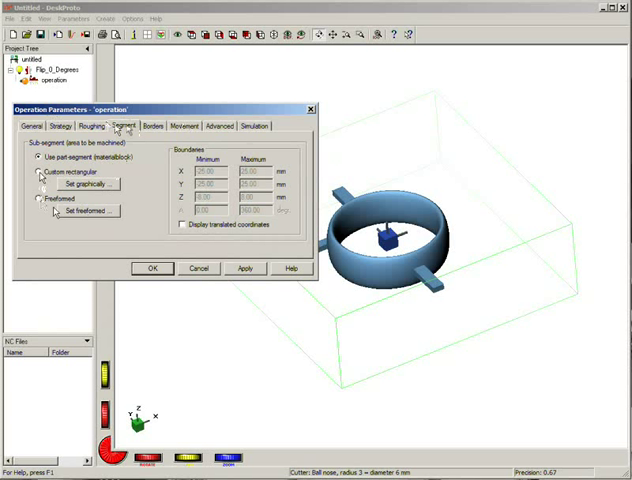
click(34, 172)
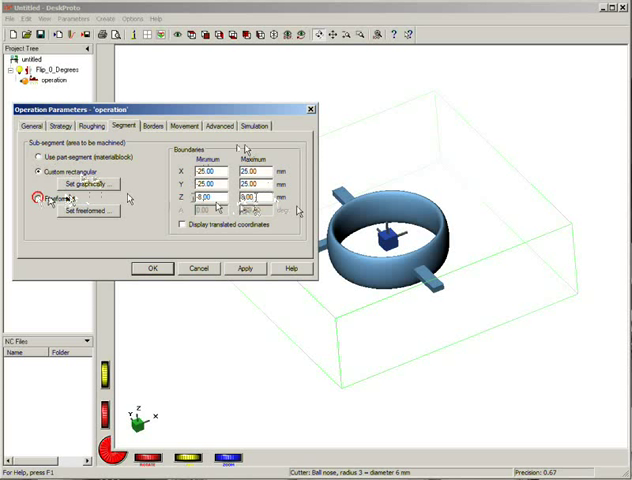
click(33, 199)
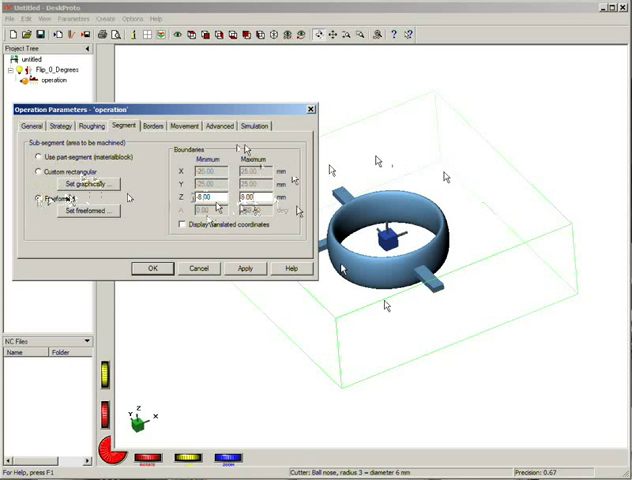
click(88, 210)
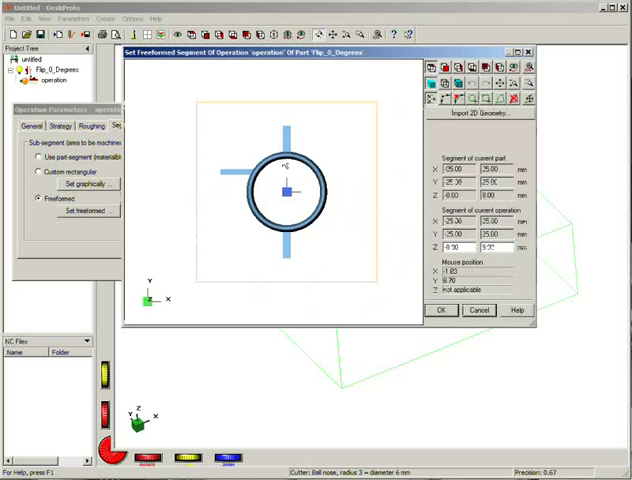
mouse_move(330, 138)
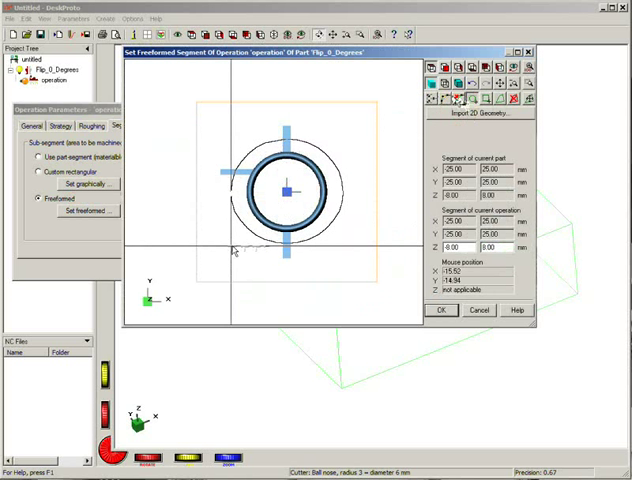
mouse_move(472, 362)
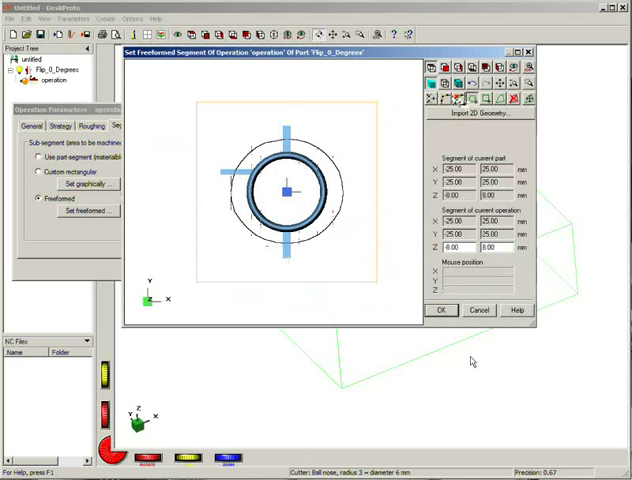
mouse_move(310, 260)
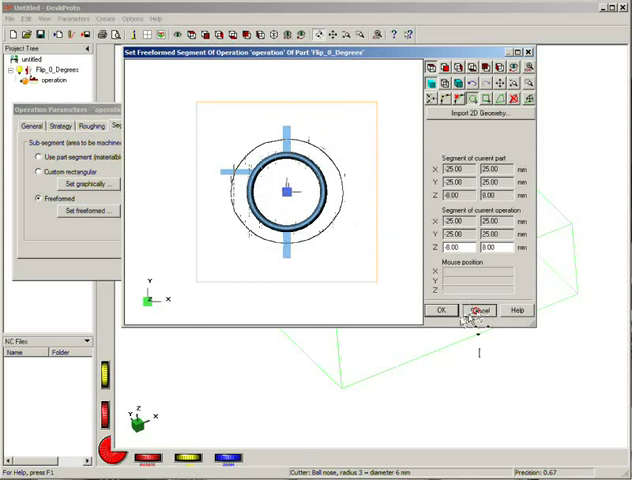
click(471, 310)
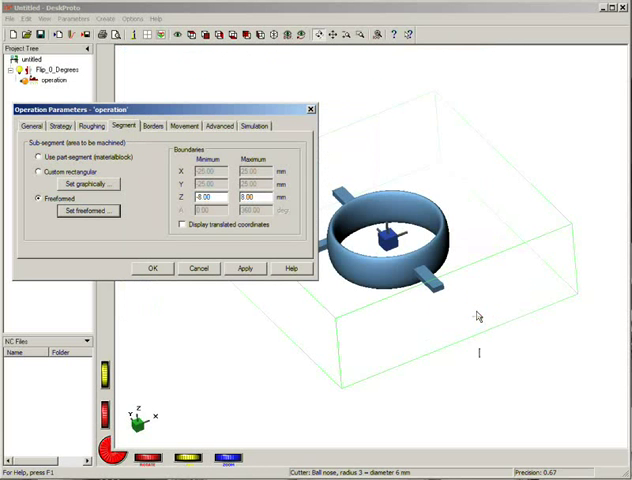
Step: Import VideoRingDXFCurve.dxf as the freeform boundary and accept it
click(87, 211)
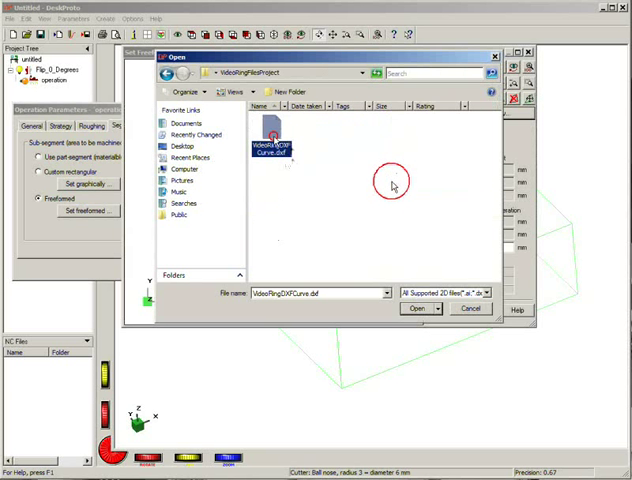
click(415, 309)
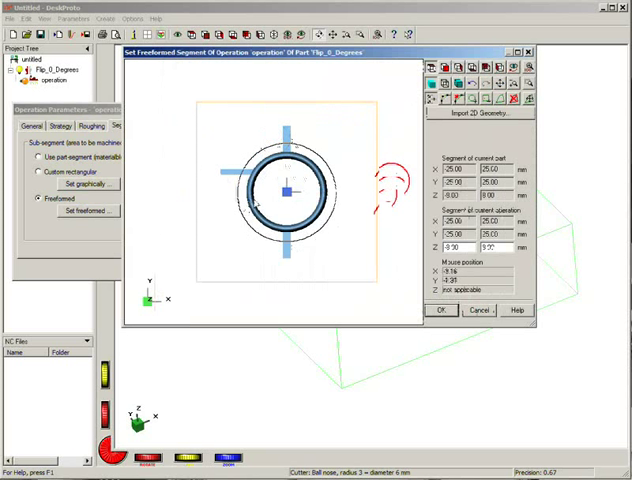
mouse_move(335, 185)
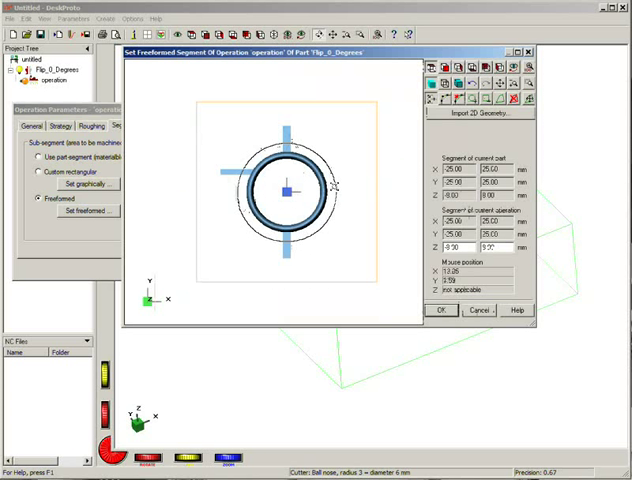
mouse_move(278, 218)
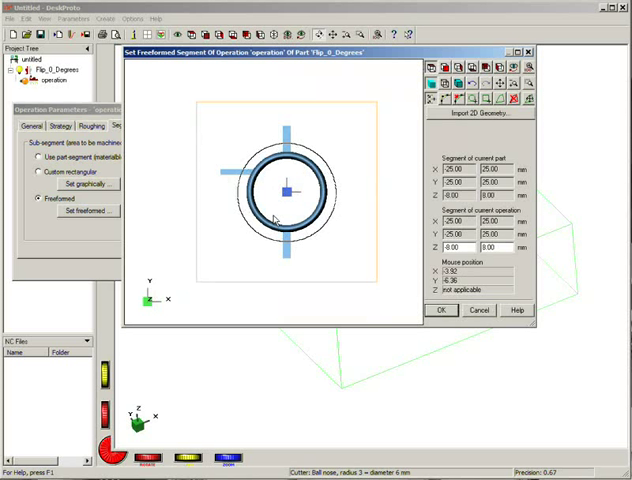
mouse_move(366, 289)
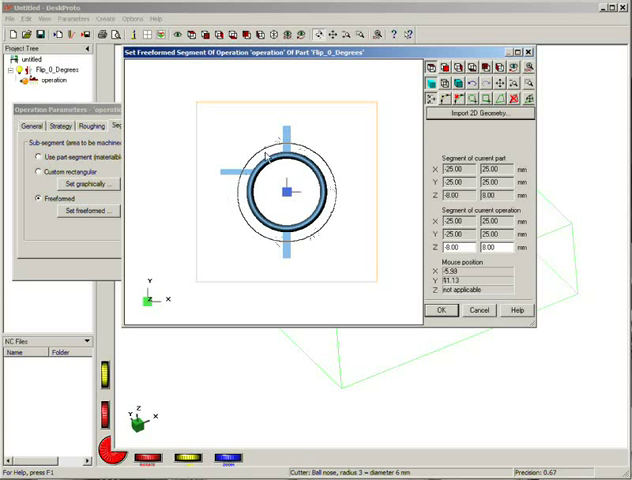
mouse_move(342, 152)
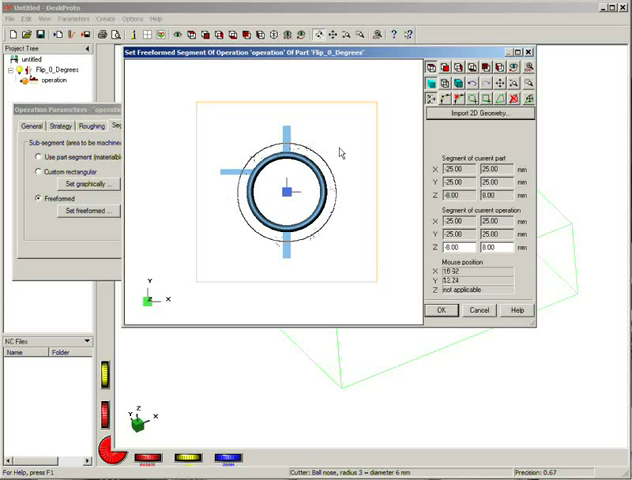
mouse_move(282, 138)
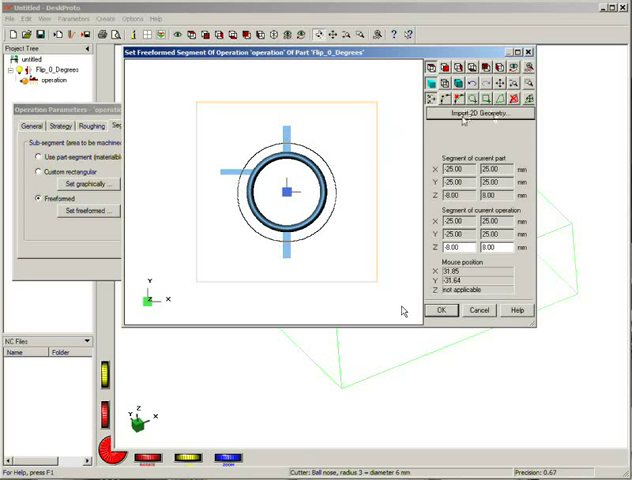
click(442, 310)
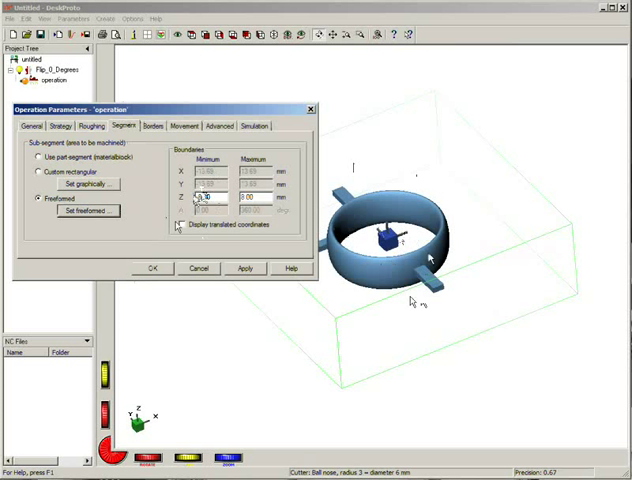
Step: Change the freeform segment's Z minimum to -0.50 mm and apply it
triple_click(203, 197)
text(-0.9)
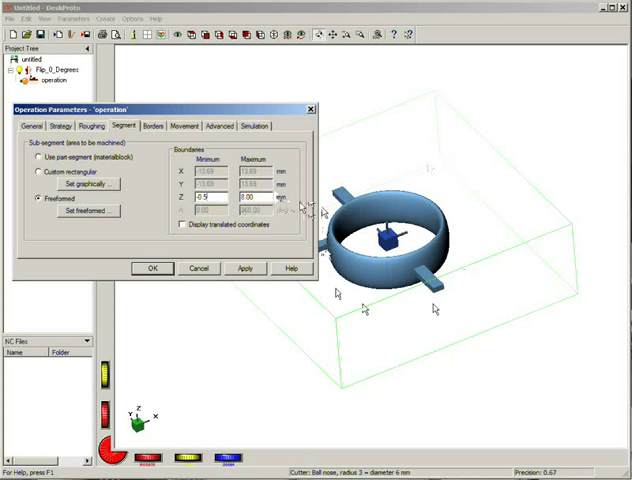
mouse_move(444, 199)
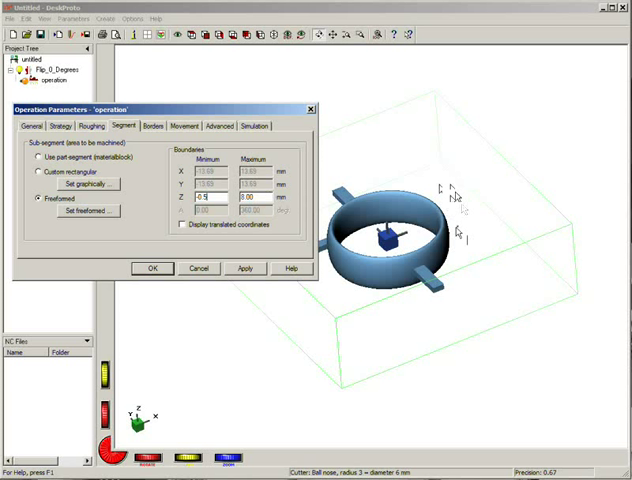
mouse_move(450, 205)
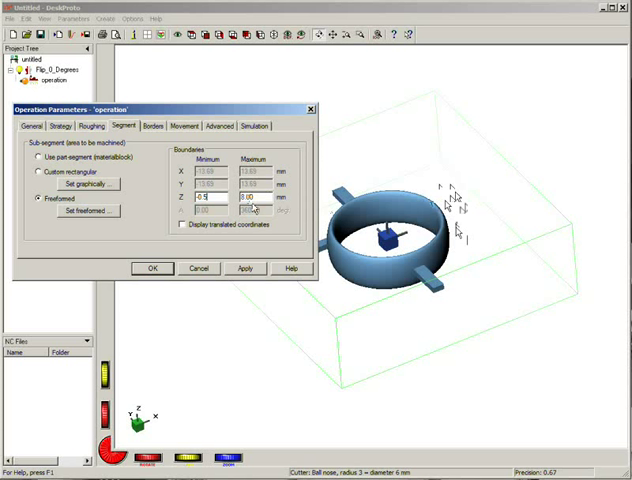
click(246, 268)
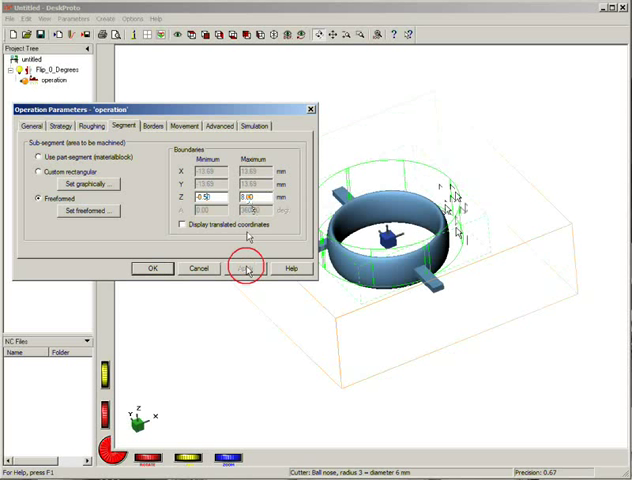
click(245, 268)
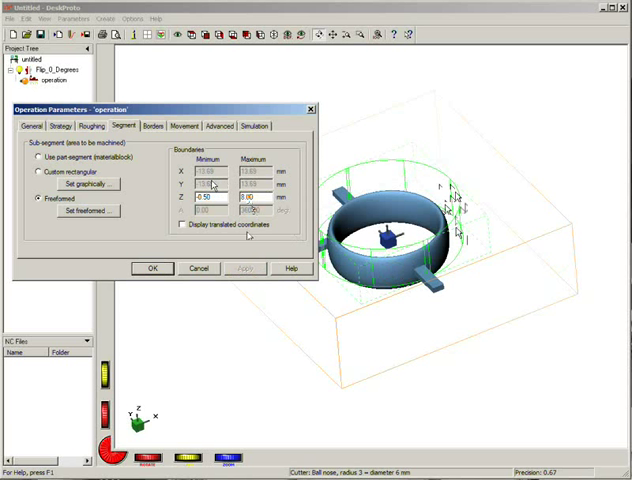
Step: Keep free moves low, leave ambient skipping and collision detection off, and confirm
click(184, 125)
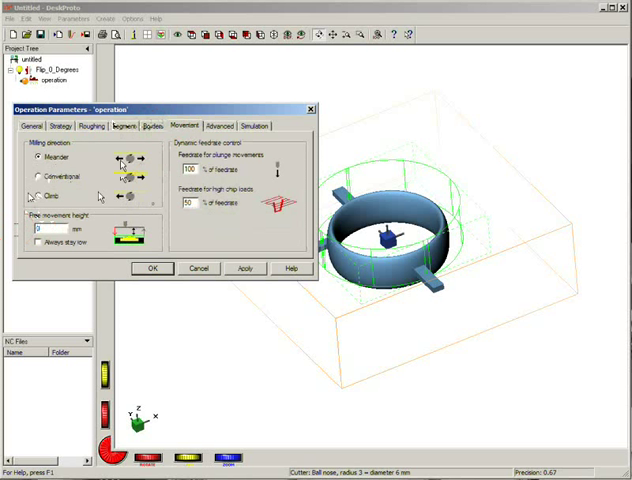
click(33, 243)
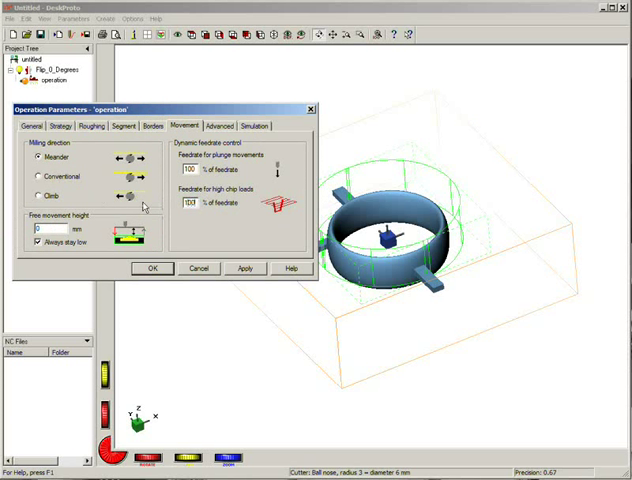
click(218, 125)
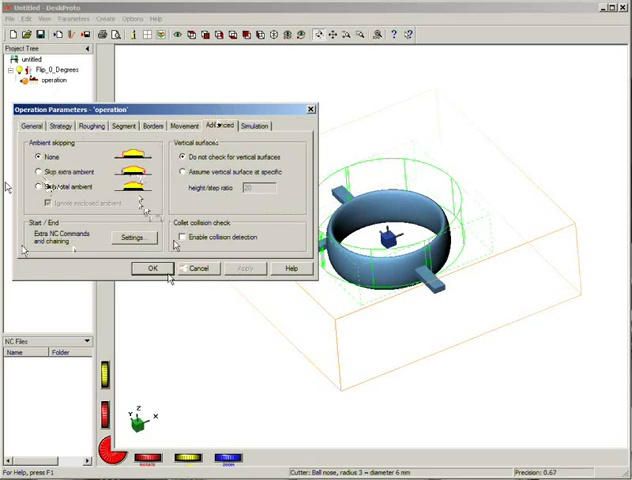
click(152, 268)
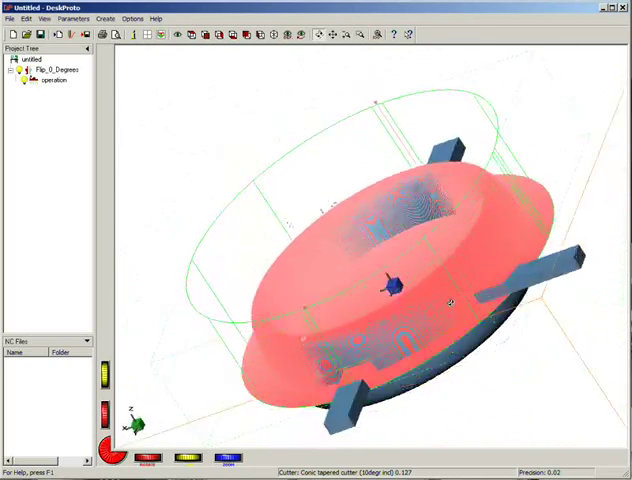
Step: Orbit the 3D view to inspect the ring's generated toolpaths from two sides
drag(390, 290, 385, 210)
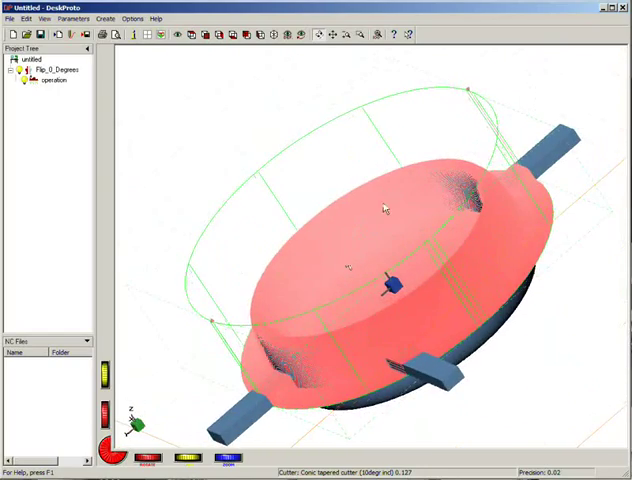
drag(385, 207, 375, 337)
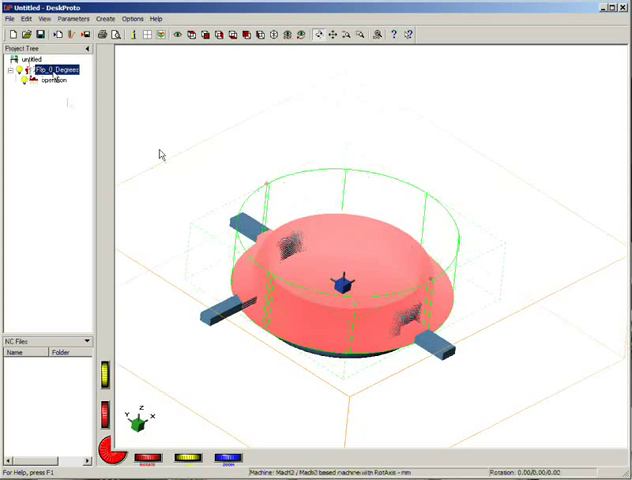
Step: Copy the Flip_0_Degrees part and rename the copy Flip_180_Degrees
right_click(55, 69)
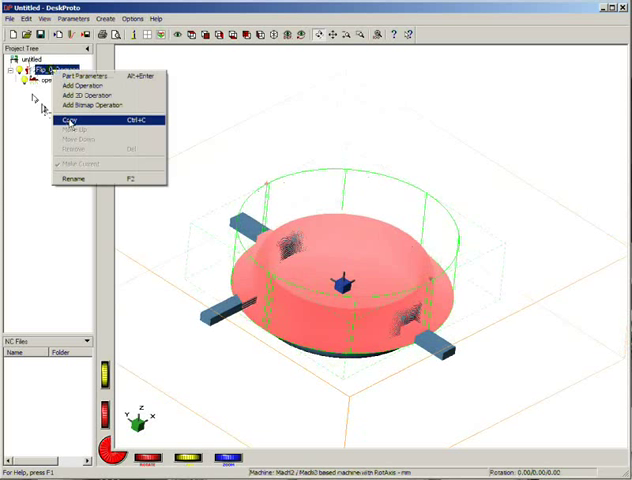
click(66, 117)
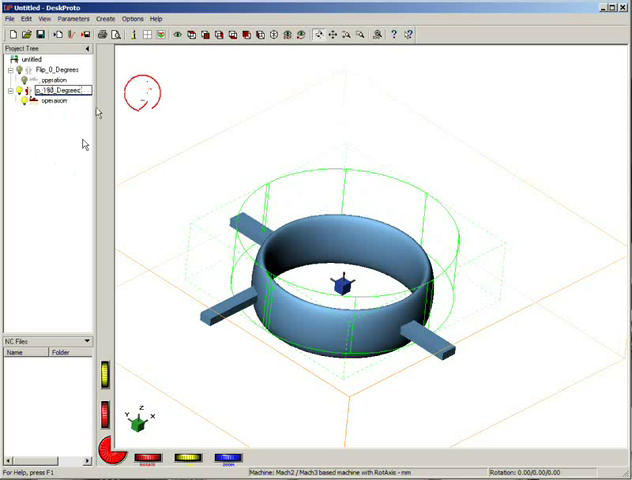
click(58, 92)
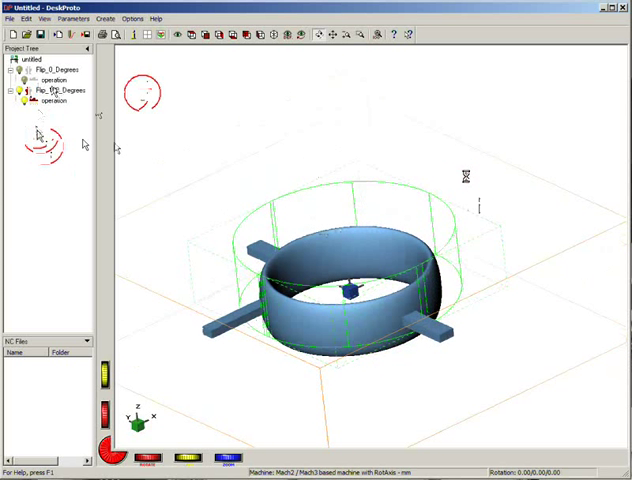
right_click(52, 92)
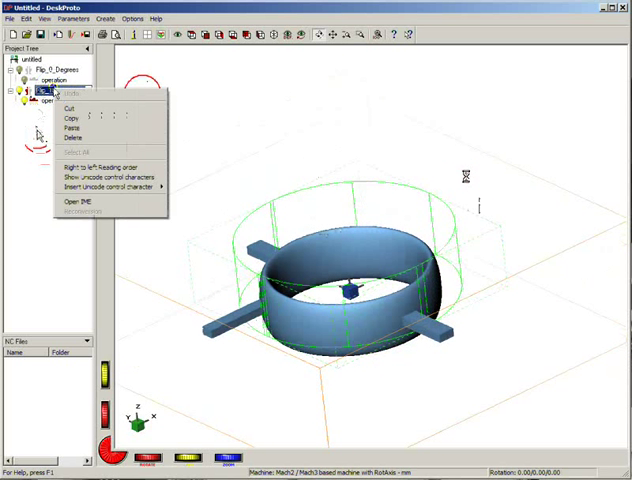
right_click(50, 90)
text(Flip_180_Degrees)
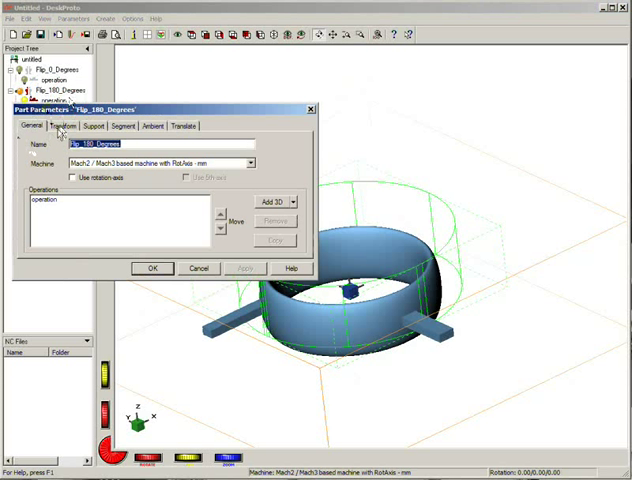
Step: Rotate the Flip_180_Degrees part 180° about X, apply and confirm
click(65, 125)
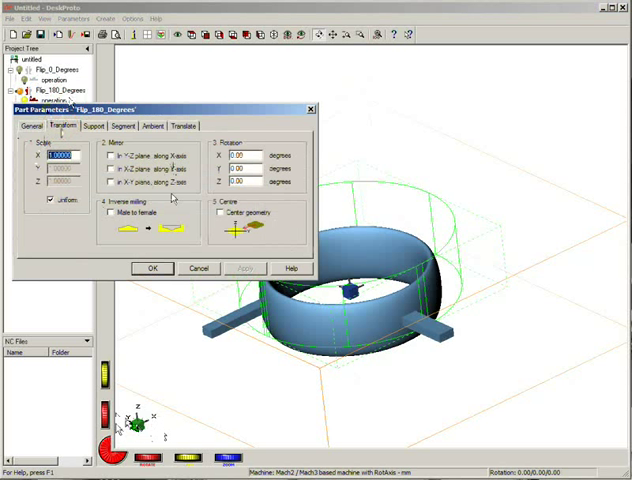
mouse_move(222, 381)
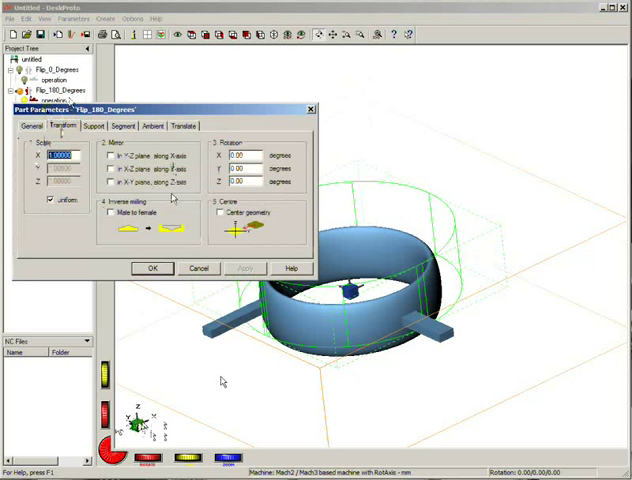
mouse_move(490, 170)
text(180)
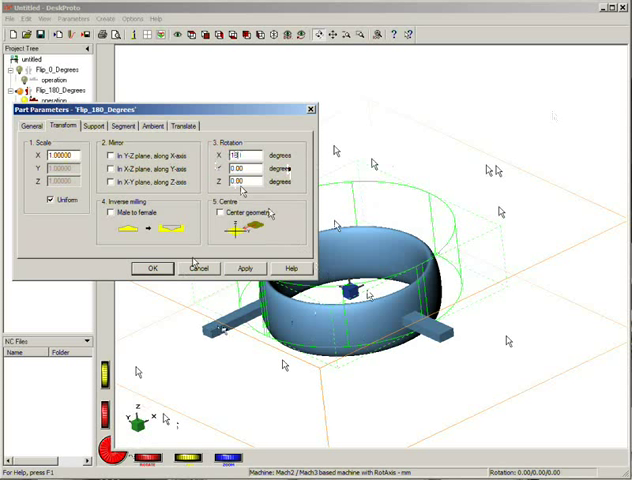
click(245, 268)
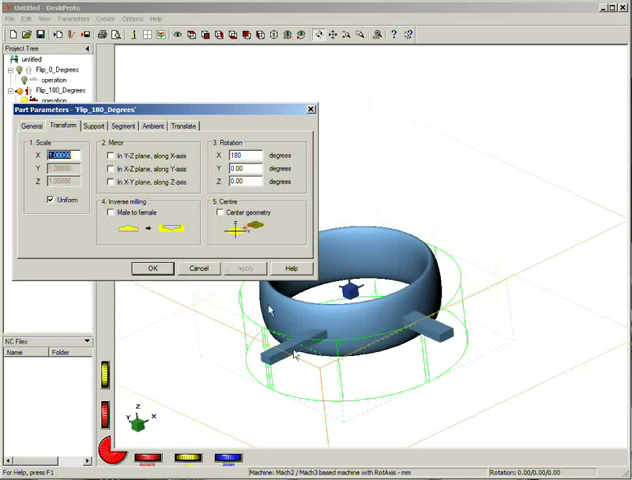
mouse_move(395, 265)
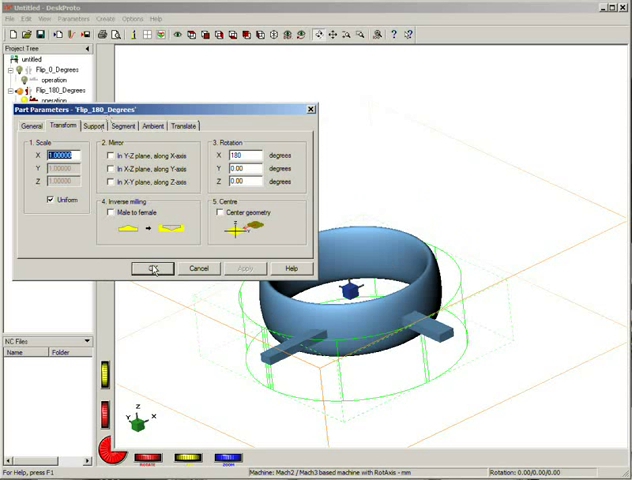
click(150, 268)
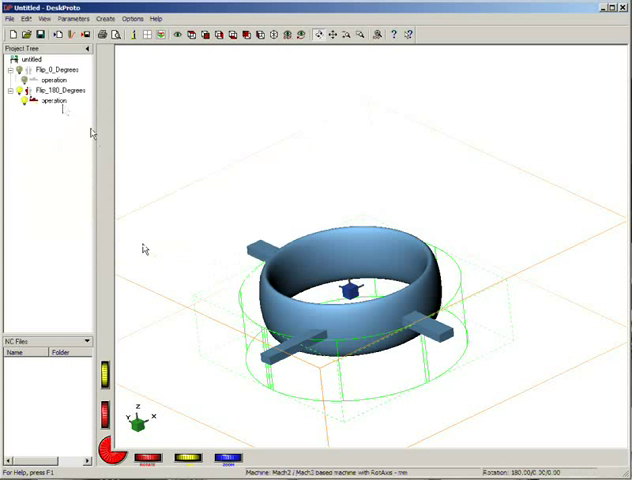
double_click(60, 102)
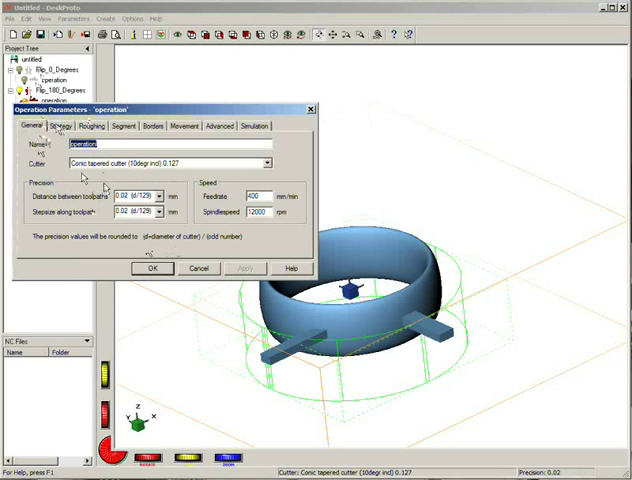
click(124, 126)
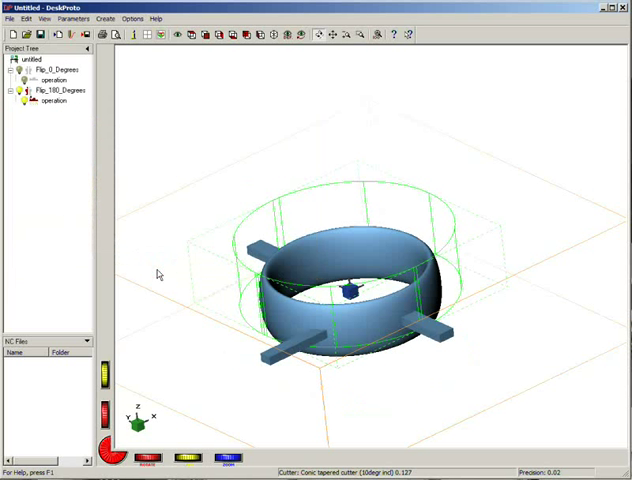
mouse_move(218, 207)
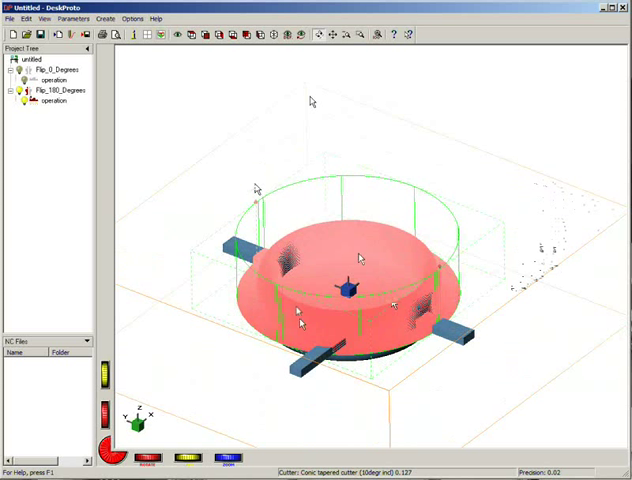
Step: Orbit the view to check the Flip_180_Degrees toolpaths inside the boundary
drag(360, 260, 300, 310)
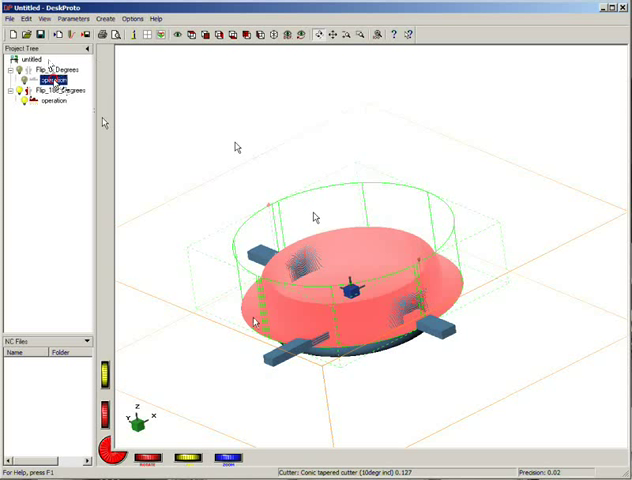
Step: Open the operation's Extra NC Commands settings from its Advanced parameters
click(52, 102)
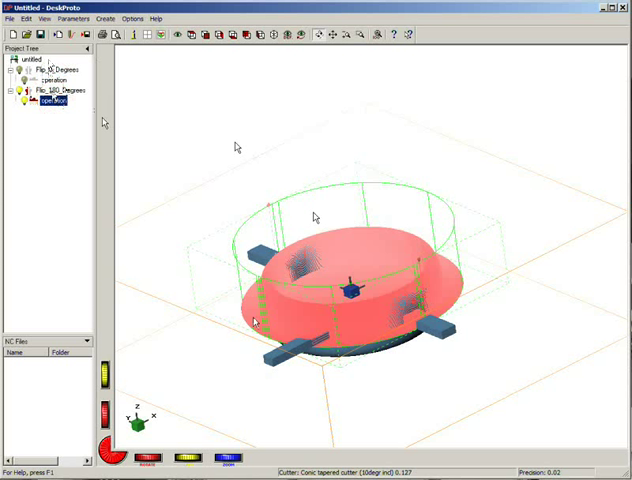
click(52, 78)
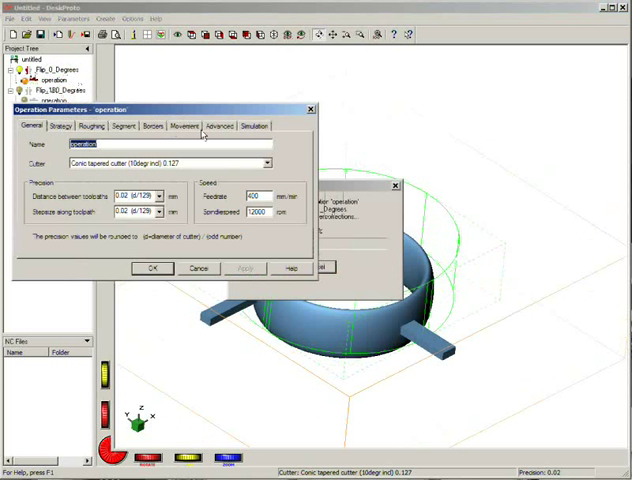
click(218, 125)
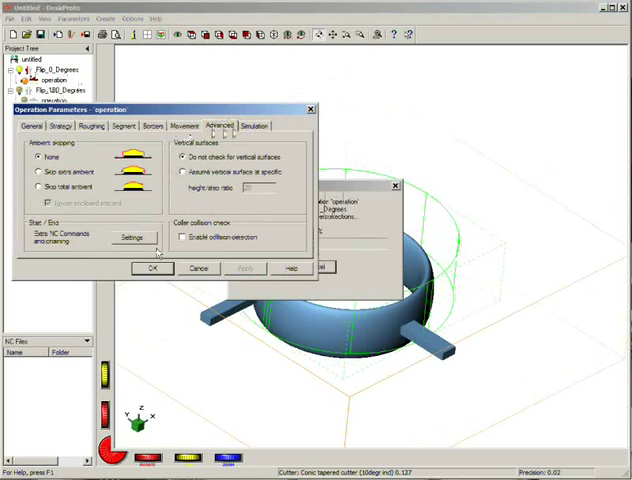
click(130, 237)
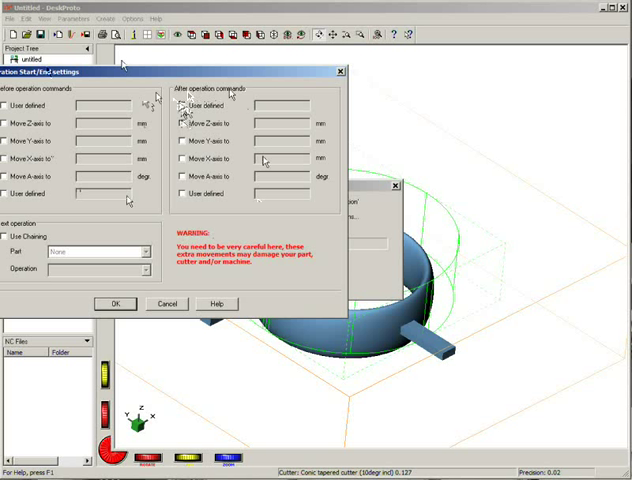
Step: Add after-operation commands moving Z to 50 and A to 180
click(172, 124)
text(50)
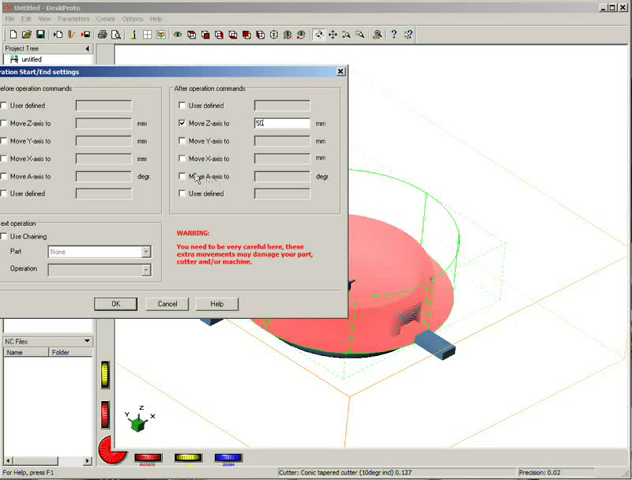
click(185, 177)
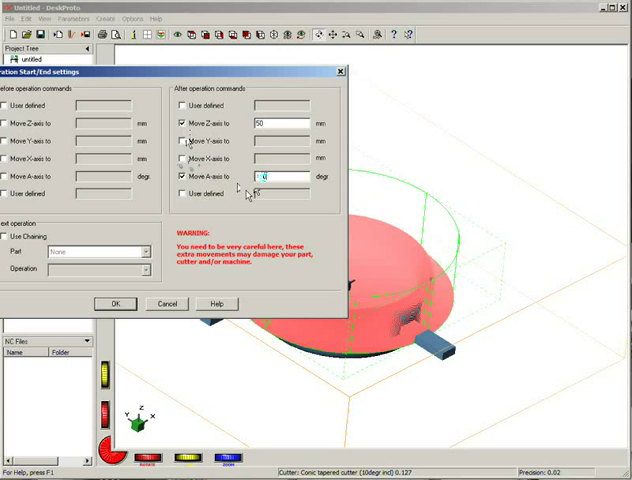
mouse_move(247, 222)
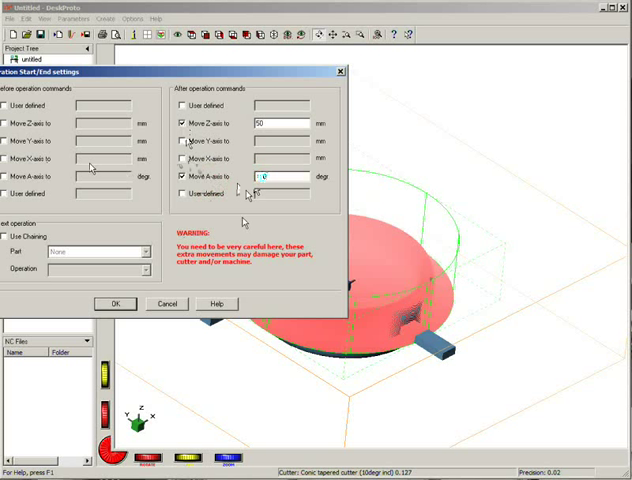
text(180)
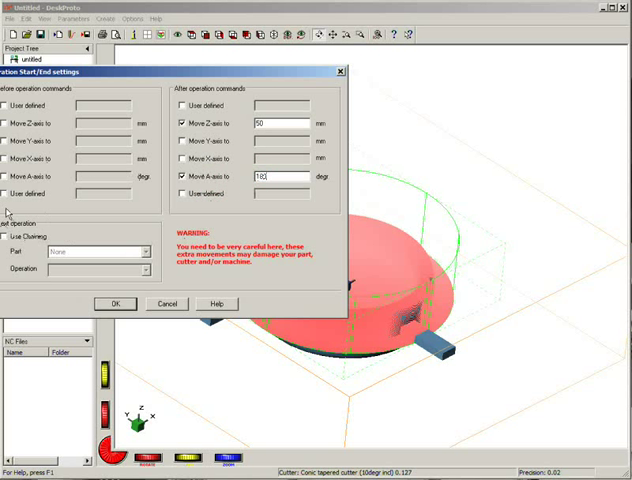
Step: Enable chaining to the Flip_180_Degrees operation and confirm the start/end settings
click(11, 234)
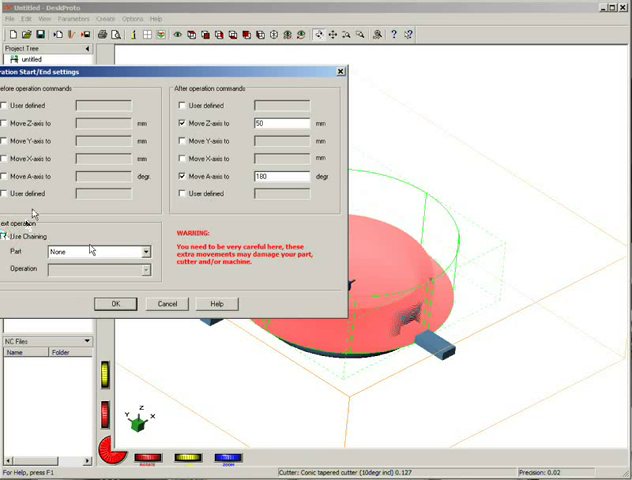
click(144, 252)
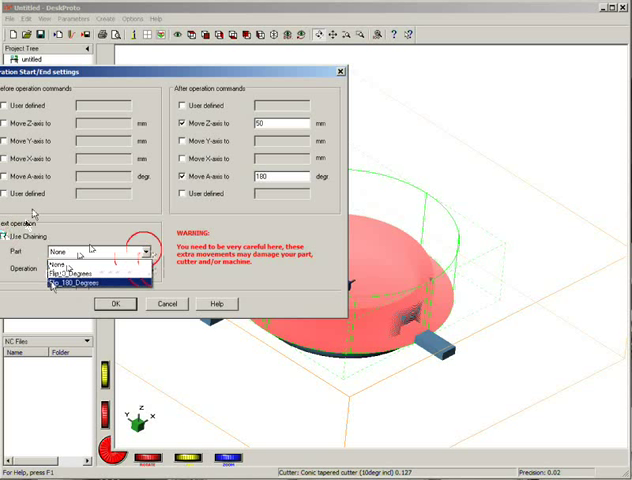
click(95, 278)
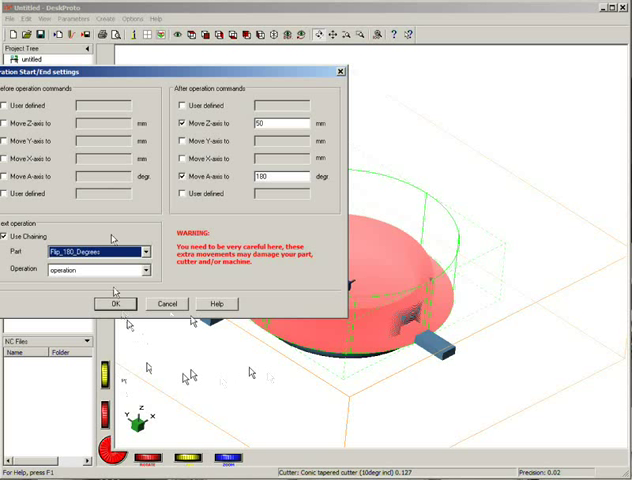
click(114, 304)
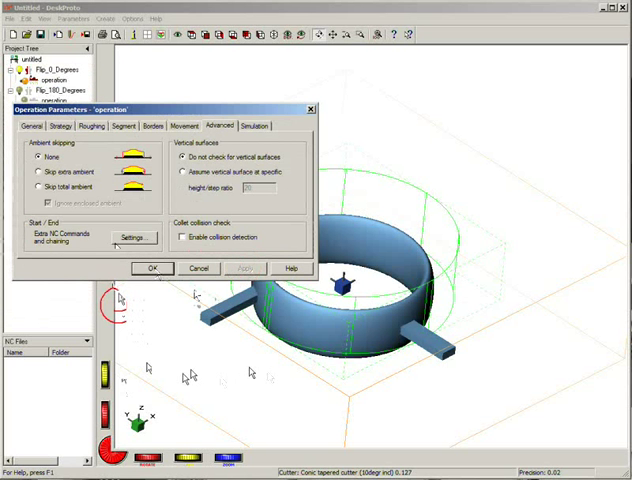
Step: Accept the operation parameters and add a third part named Rotary to the project
click(151, 268)
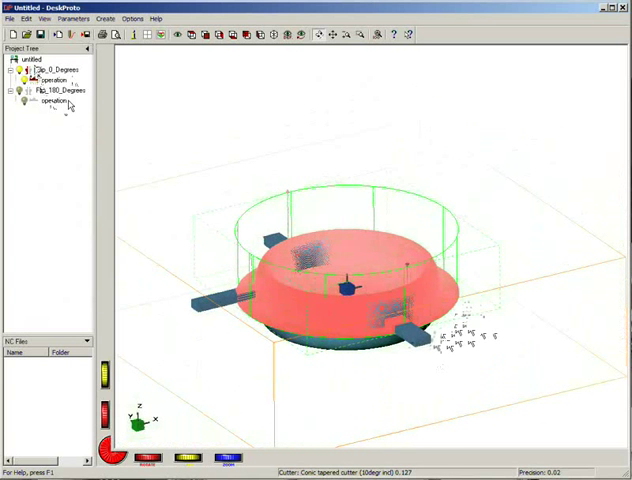
right_click(25, 57)
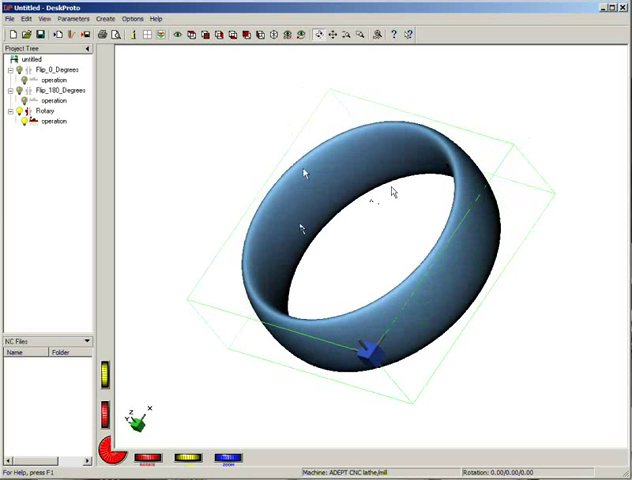
mouse_move(447, 198)
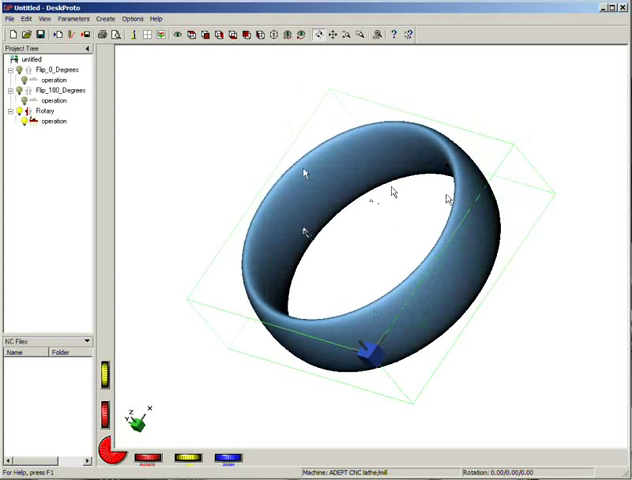
click(45, 111)
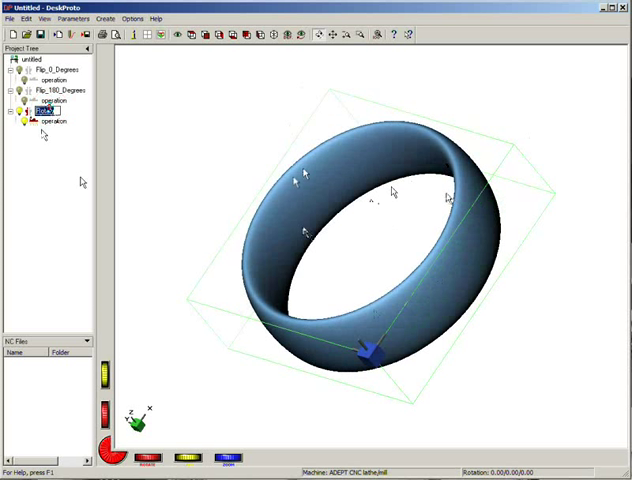
right_click(45, 121)
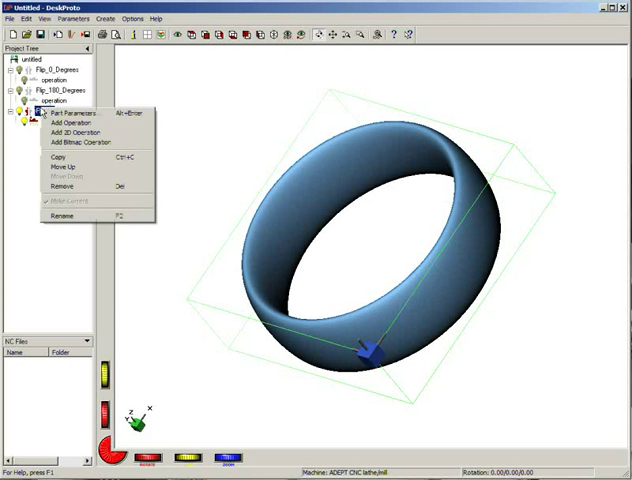
Step: Give the Rotary part the Mach2/Mach3 RotAxis - mm machine with rotation-axis machining enabled
click(75, 113)
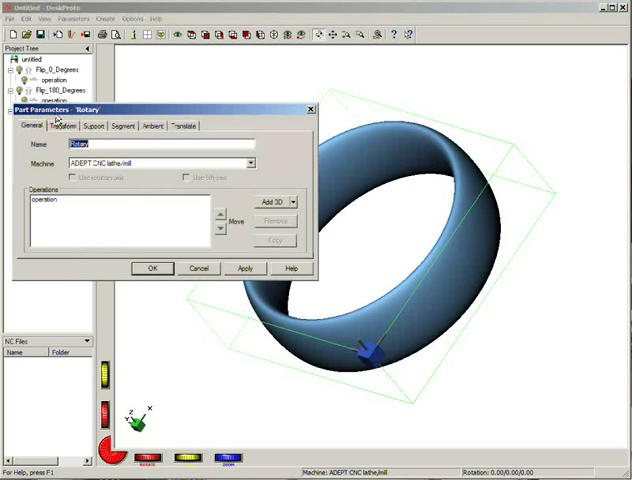
click(249, 162)
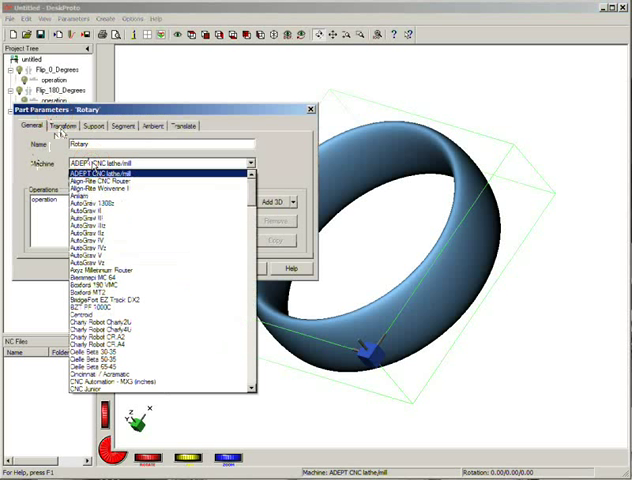
scroll(down, 3)
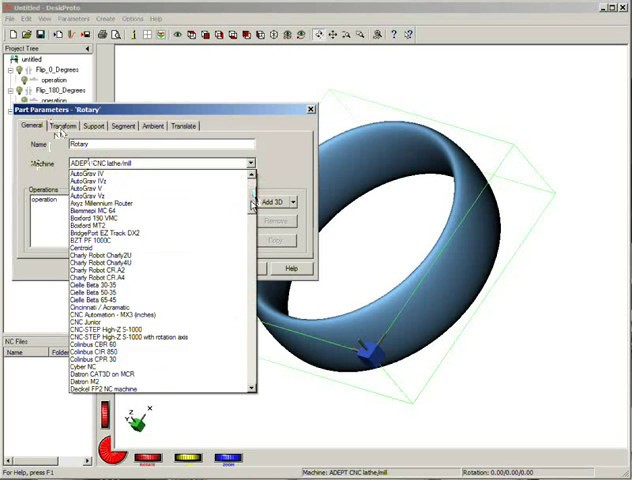
scroll(down, 3)
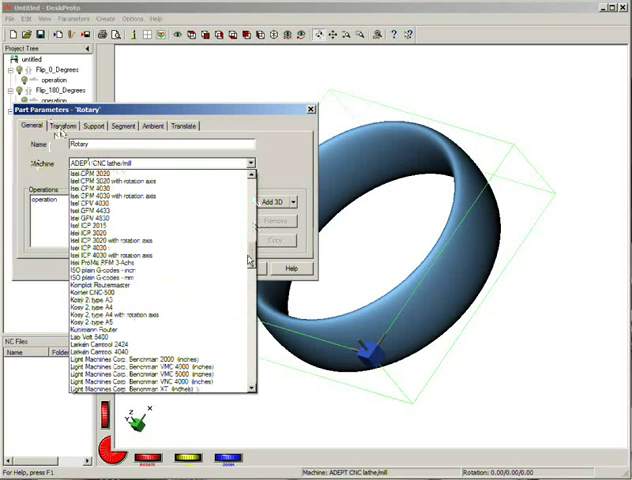
scroll(down, 3)
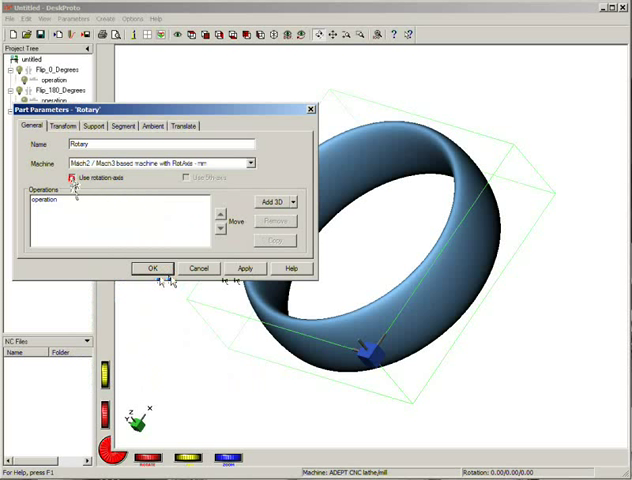
click(72, 178)
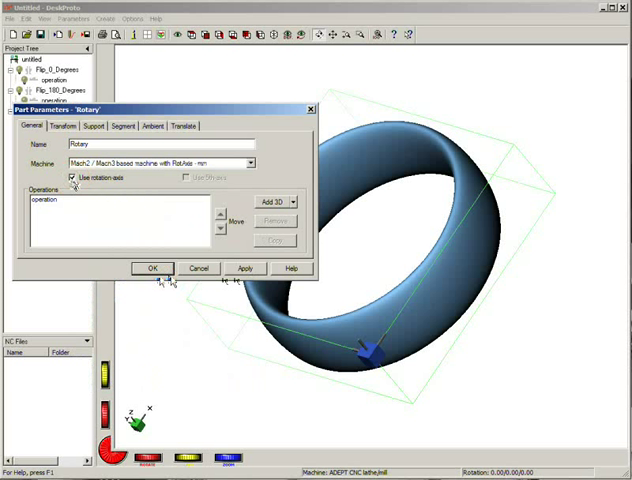
mouse_move(193, 285)
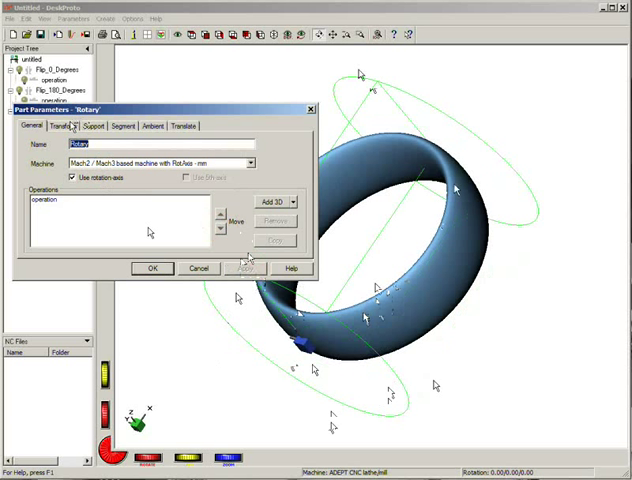
Step: Apply a -90° Y-axis rotation to the Rotary part, turning the ring on its side
click(66, 126)
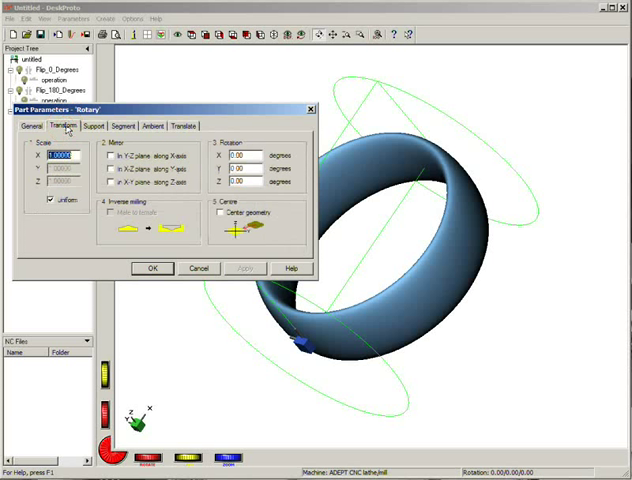
mouse_move(355, 218)
text(90)
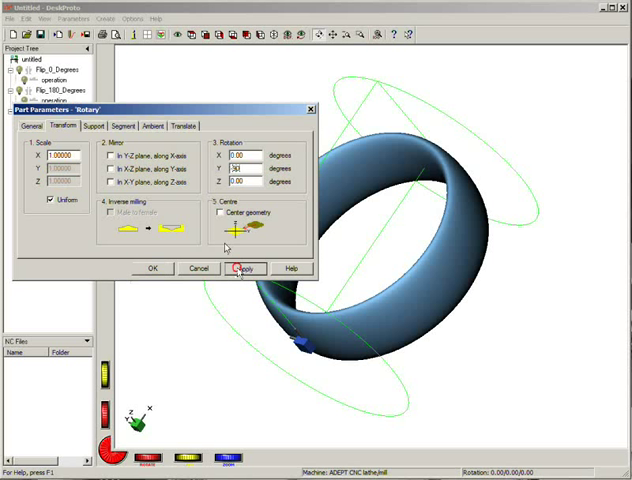
click(246, 268)
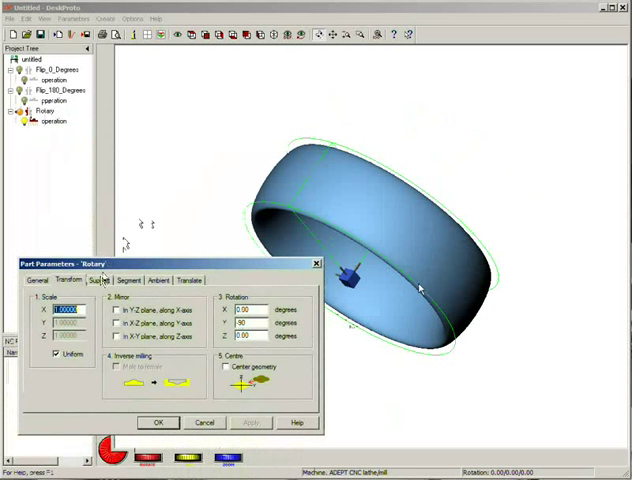
Step: Set a custom material block for the Rotary part: X -8 to 8, Z 8 to 20
click(101, 280)
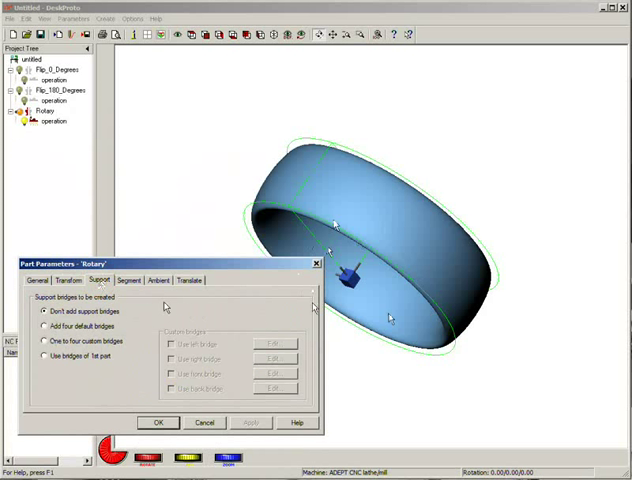
click(127, 280)
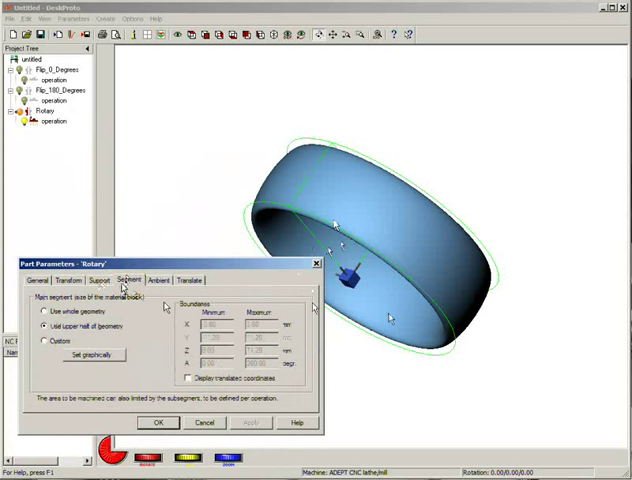
click(48, 342)
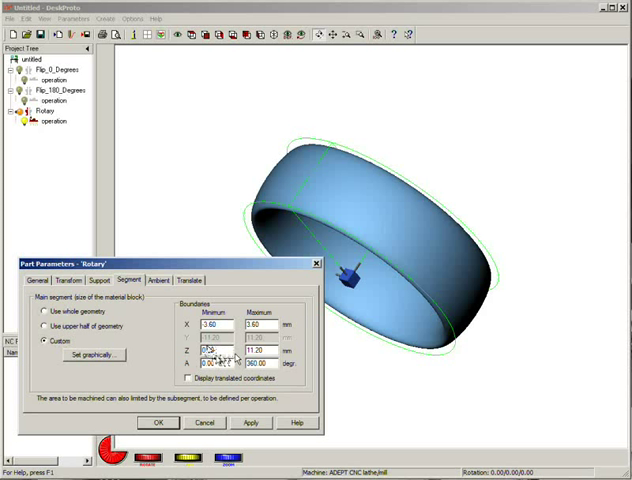
triple_click(210, 361)
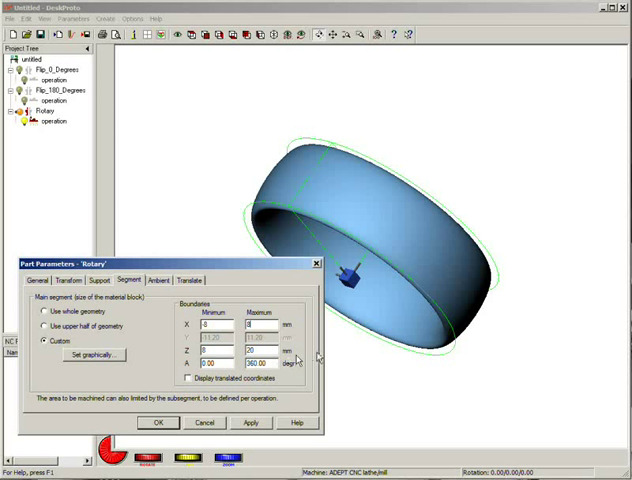
mouse_move(423, 282)
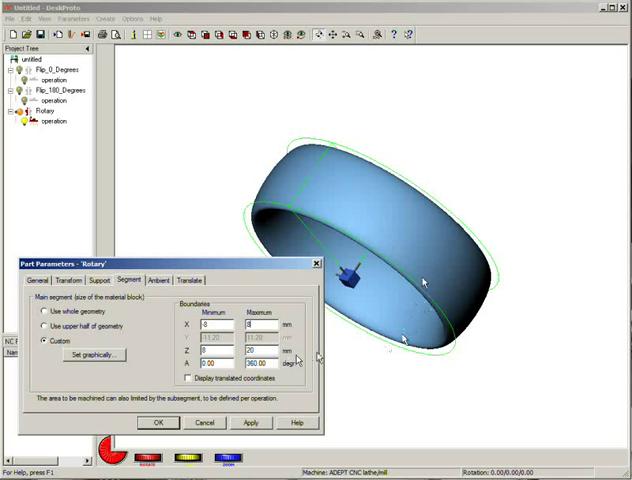
mouse_move(380, 345)
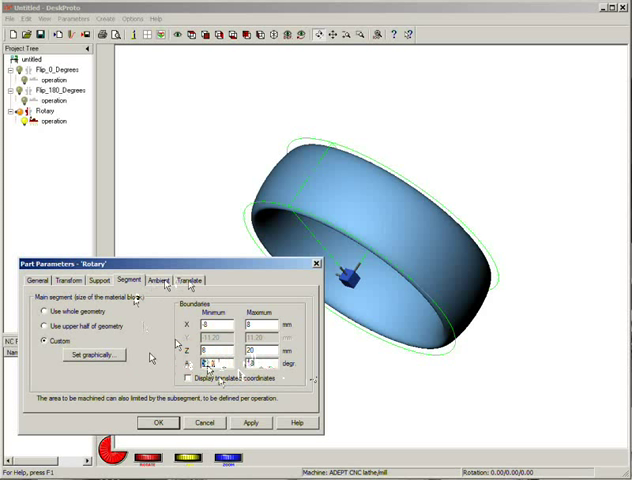
click(188, 280)
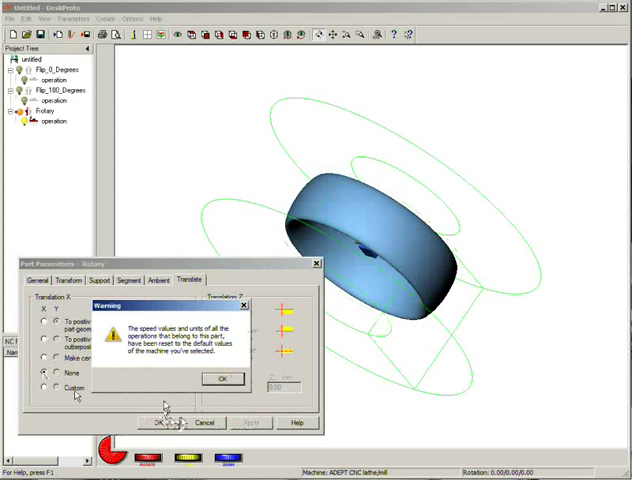
Step: Dismiss the speed-reset warning and open the Rotary operation's parameters
click(222, 378)
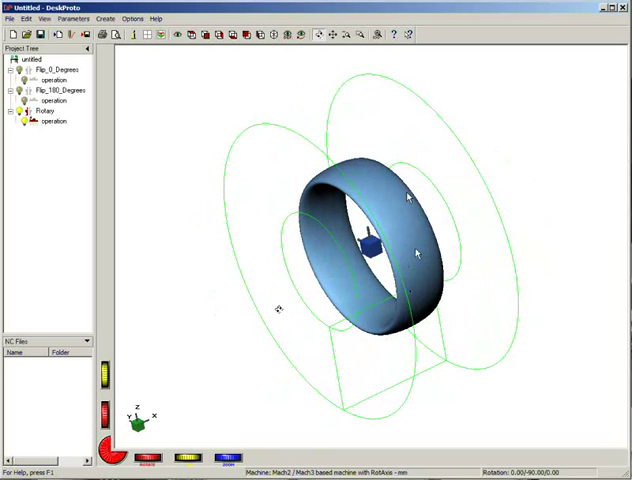
mouse_move(528, 270)
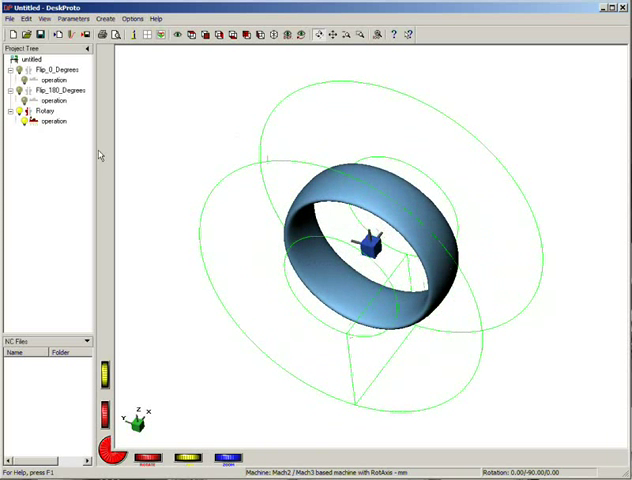
double_click(55, 121)
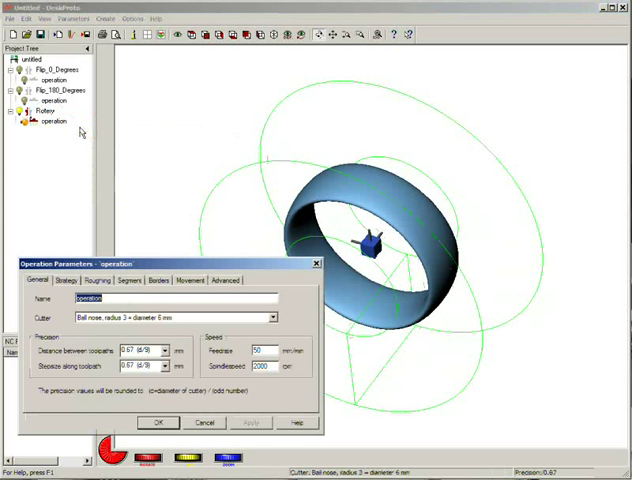
Step: Select the Conic tapered (10degr incl) 0.127 cutter and edit the feedrate and spindle speed
click(272, 316)
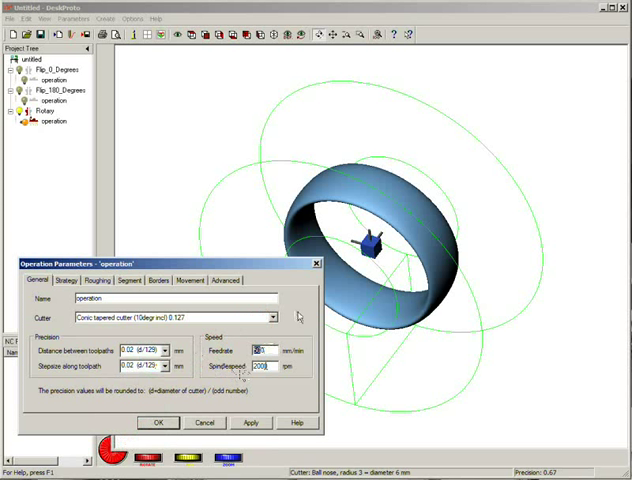
triple_click(272, 365)
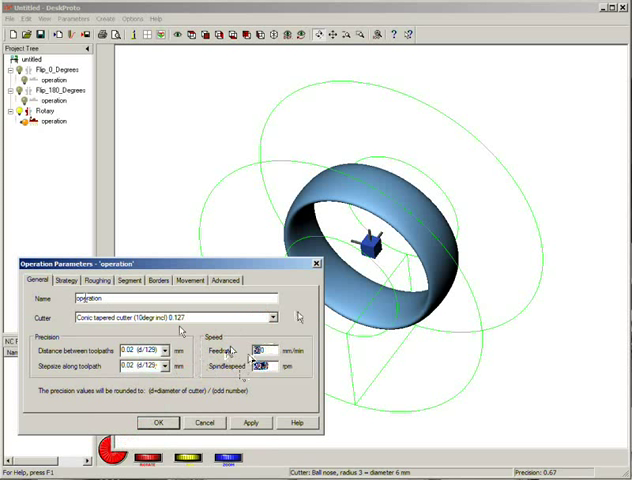
click(68, 280)
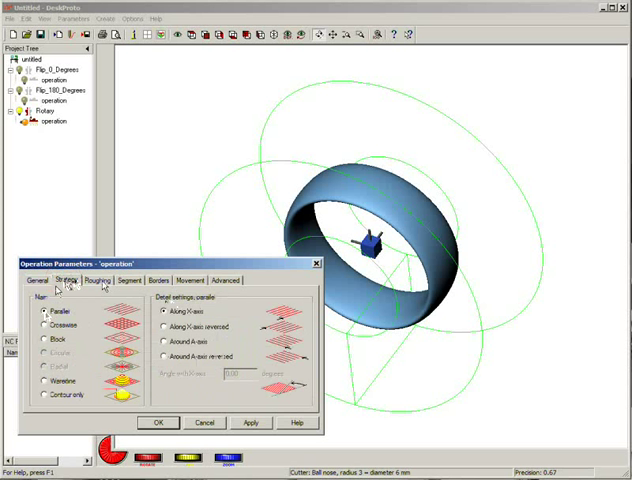
Step: Set the Rotary operation's free movement height to 0 mm with Always stay low enabled
click(128, 280)
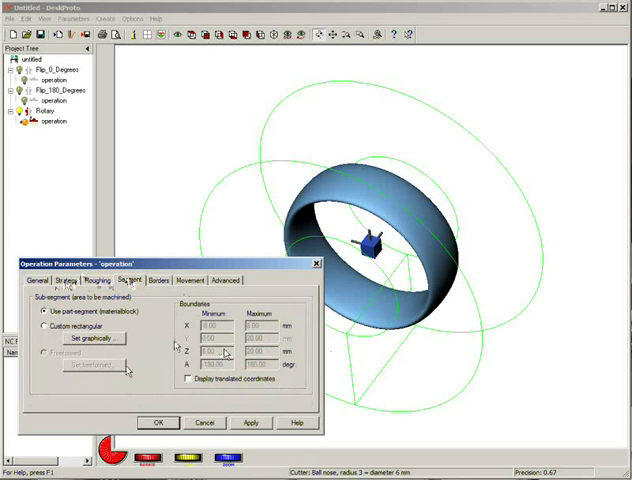
click(158, 280)
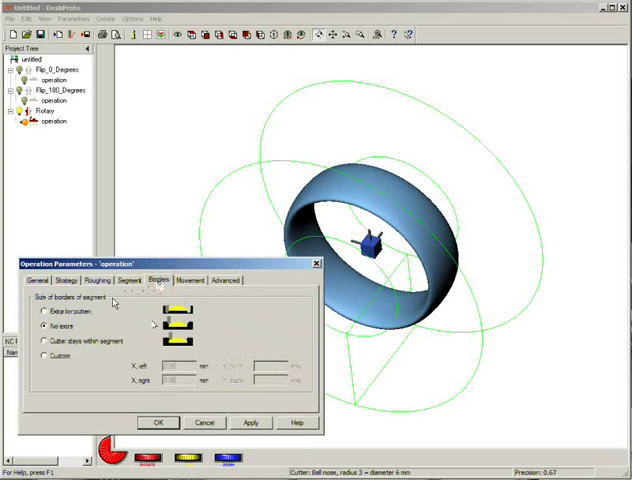
click(190, 279)
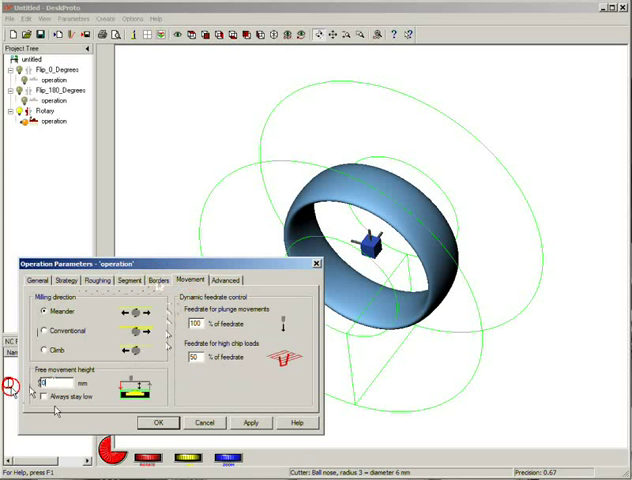
click(38, 396)
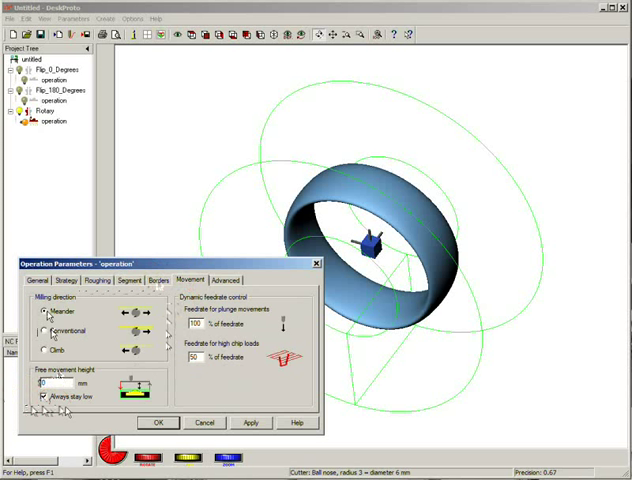
click(46, 331)
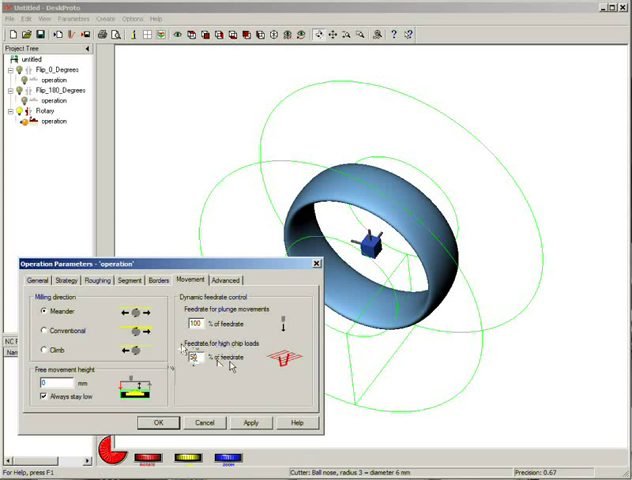
click(226, 280)
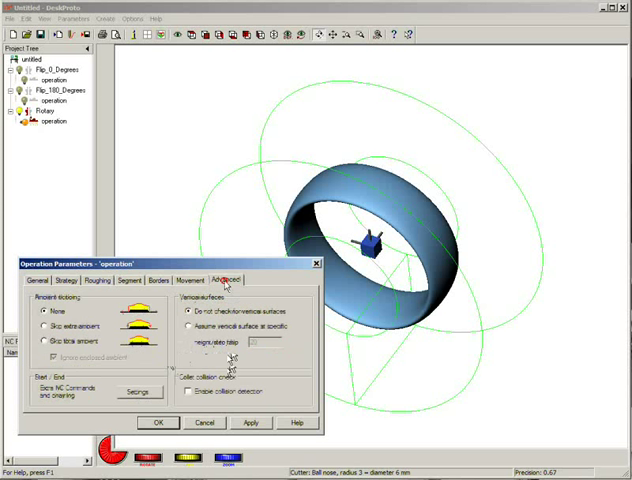
Step: Confirm the Rotary operation settings, producing a toolpath around the ring's outer surface
click(50, 342)
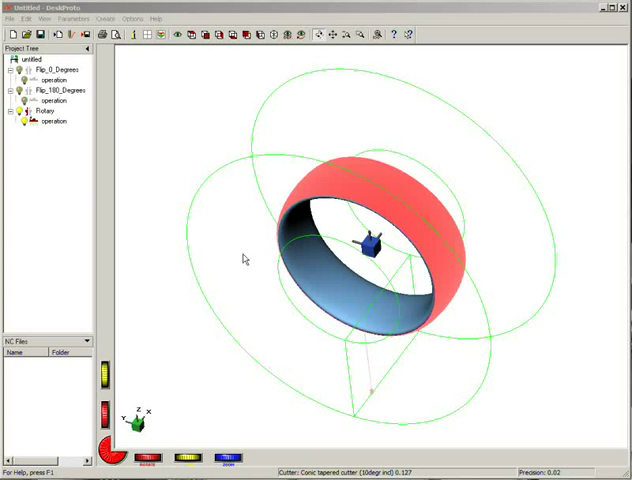
mouse_move(200, 188)
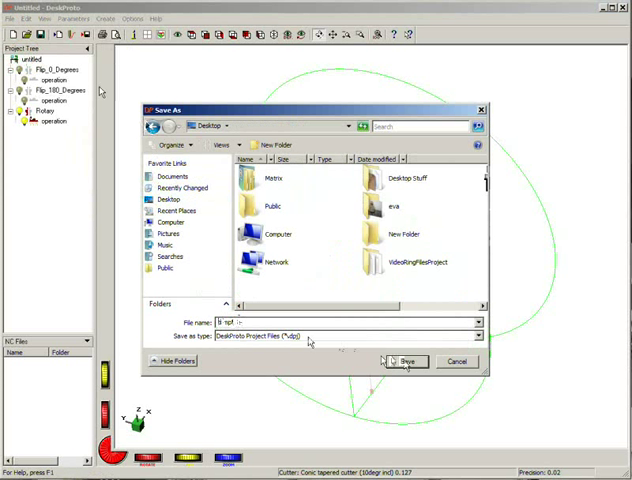
Step: Confirm saving the three-part ring project as template.dpj on the Desktop
click(405, 361)
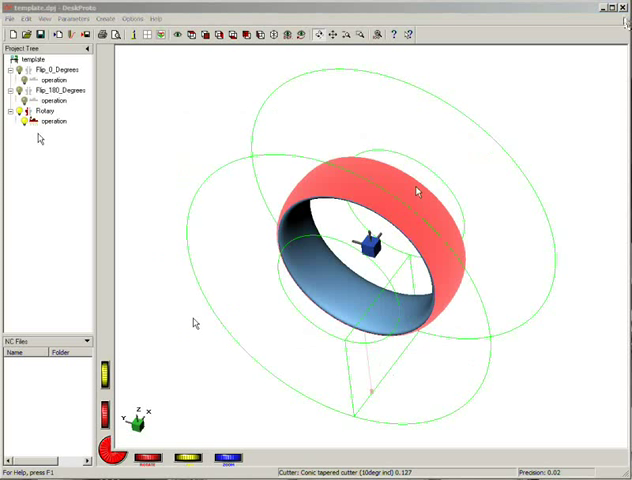
mouse_move(333, 214)
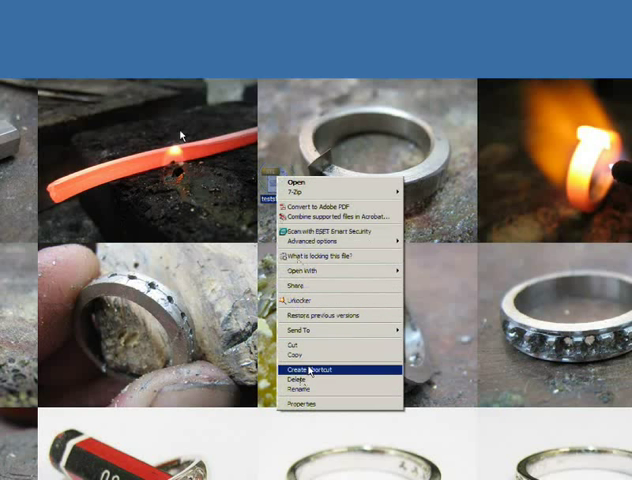
Step: Open template.dpj from the Desktop with the right-click Open command
click(309, 369)
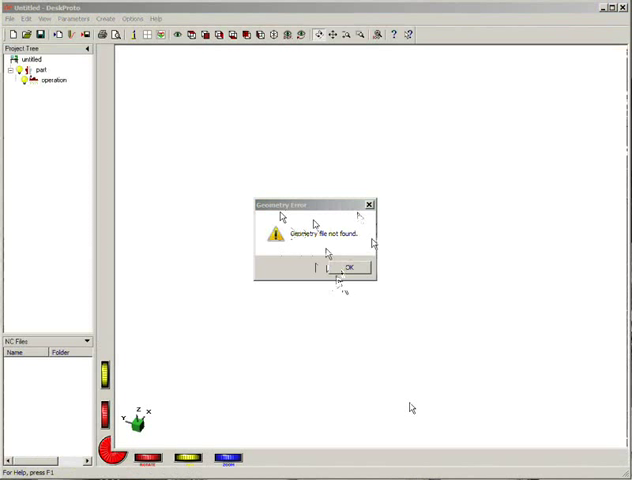
Step: Dismiss the geometry-not-found and no-geometry warnings, then confirm saving template.dpj without 3D geometry
click(348, 267)
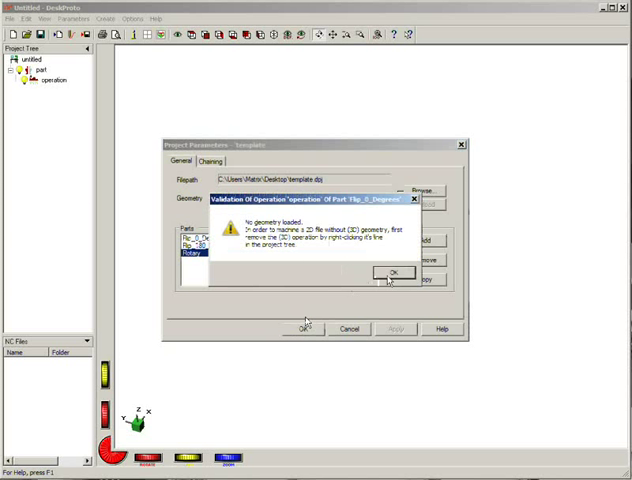
click(388, 272)
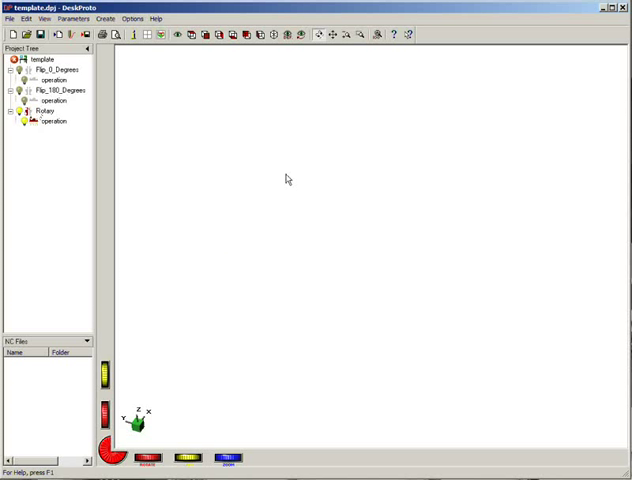
mouse_move(189, 177)
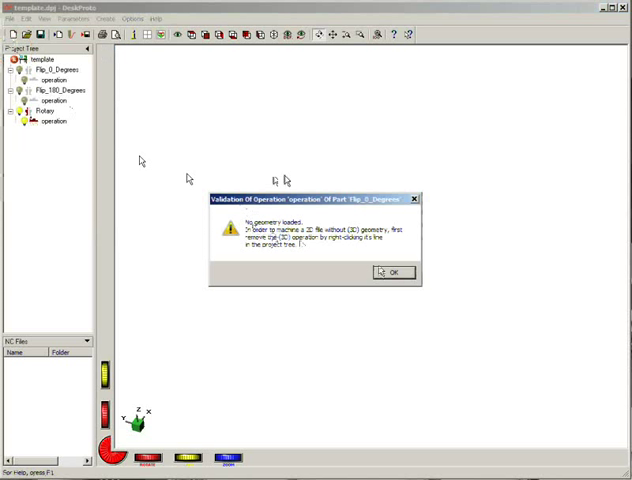
click(392, 271)
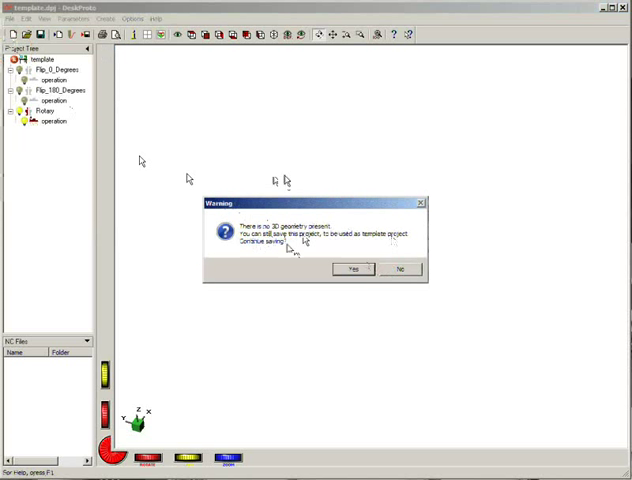
click(351, 268)
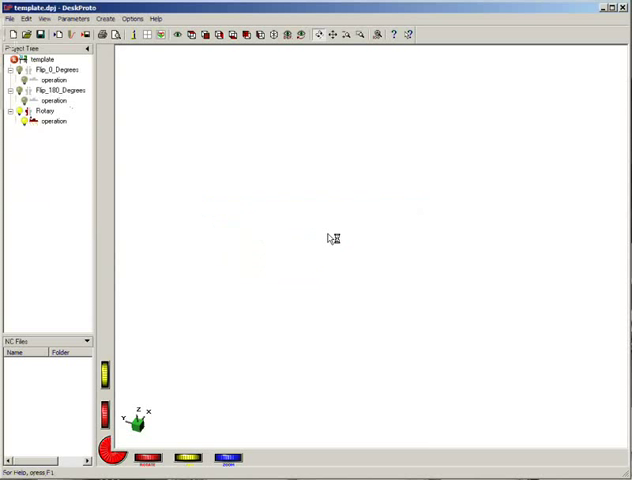
mouse_move(306, 169)
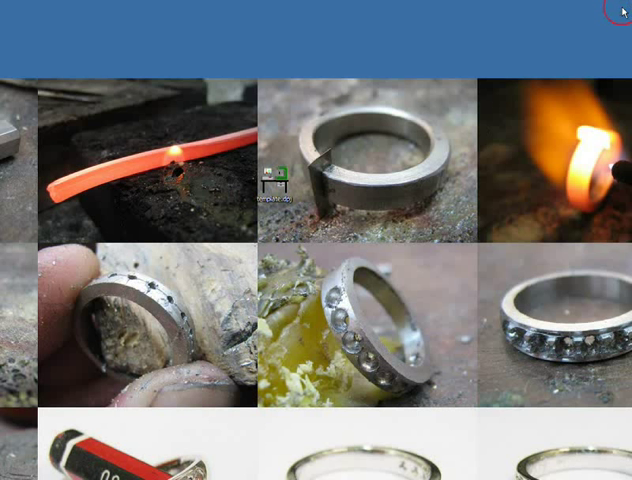
Step: Reopen template.dpj from the Desktop, dismissing the geometry error and accepting its three-part parameters
double_click(275, 180)
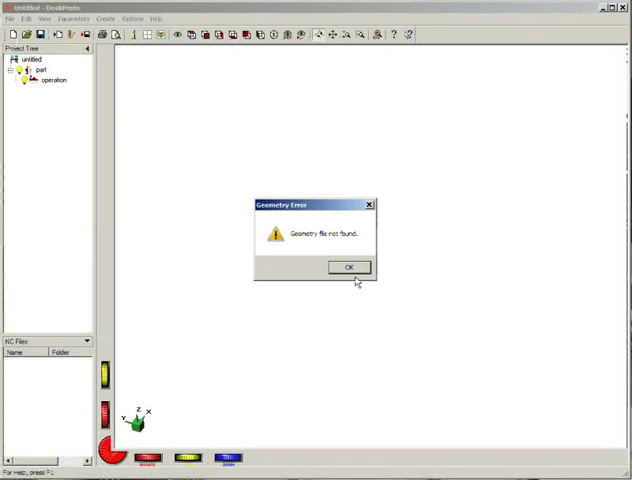
click(350, 267)
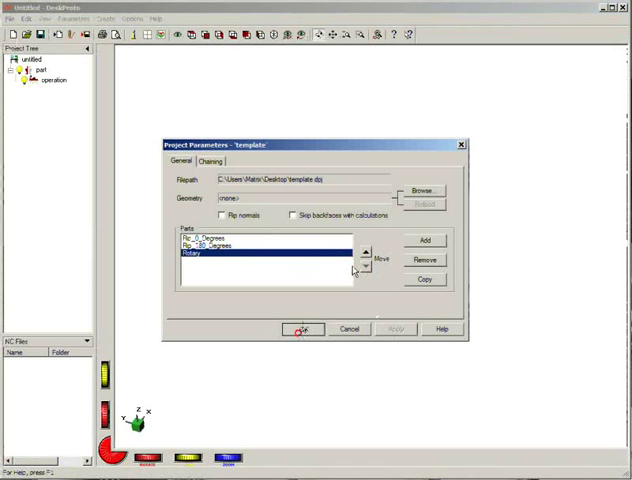
click(303, 329)
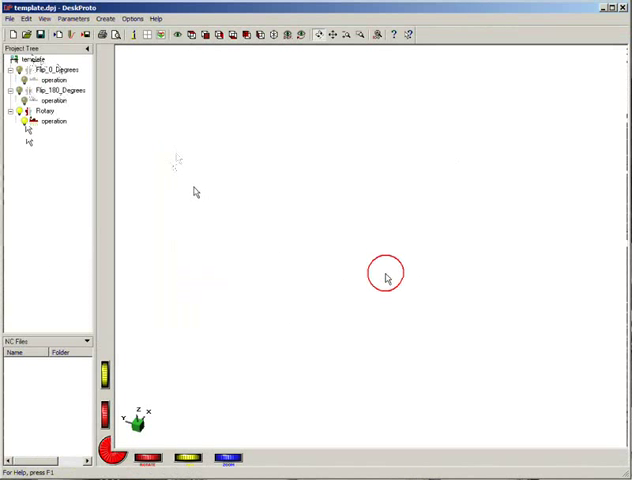
click(9, 18)
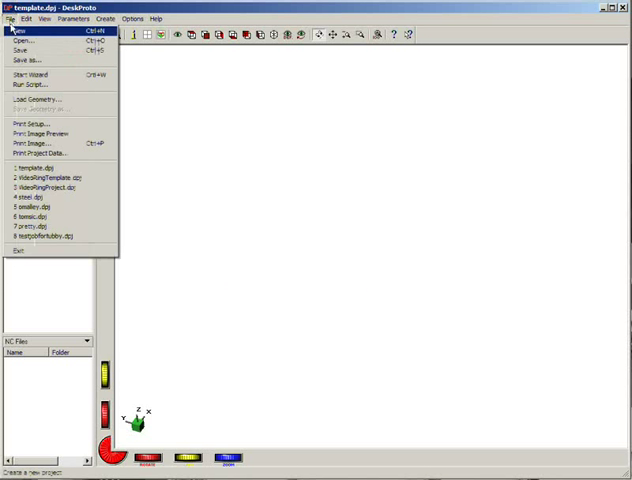
Step: Load the ring STL from VideoRingFilesProject and open the first flip operation's parameters
click(32, 40)
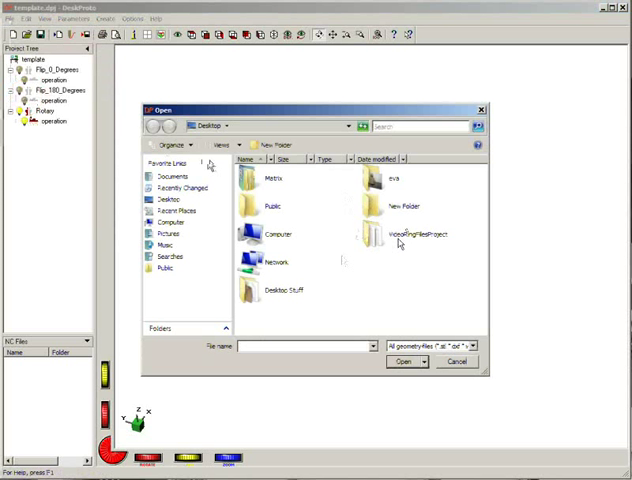
double_click(420, 235)
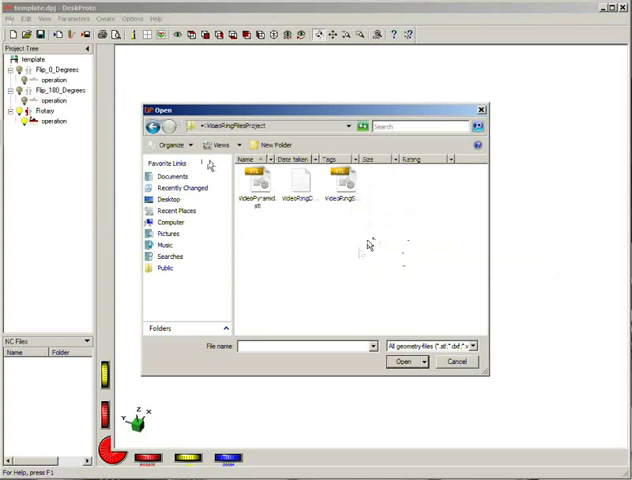
click(401, 361)
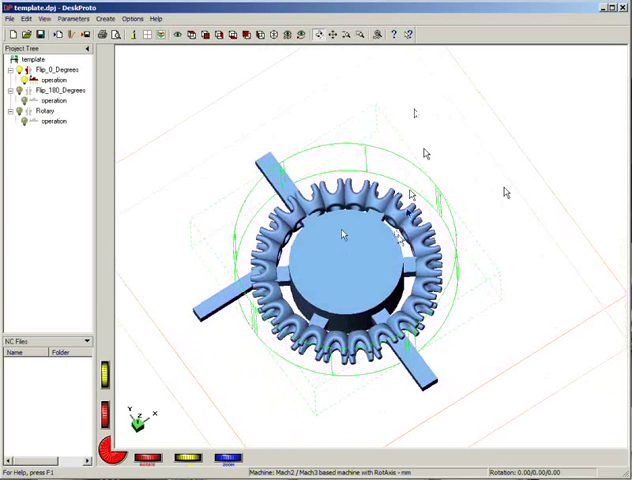
right_click(56, 79)
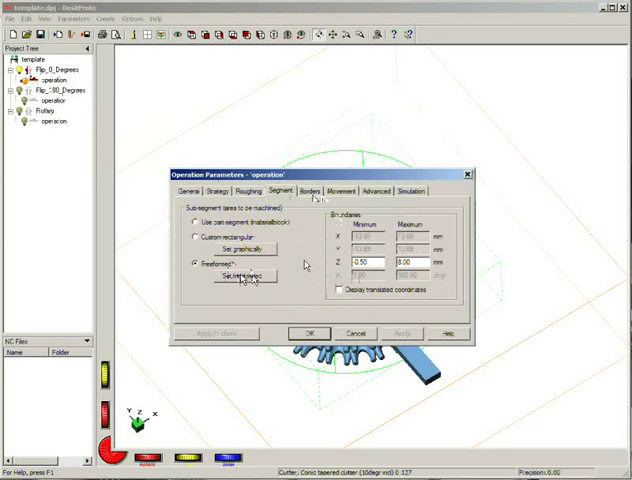
click(245, 275)
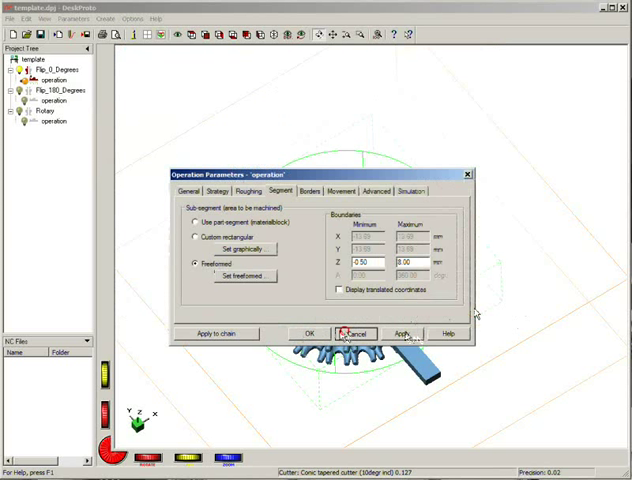
click(309, 333)
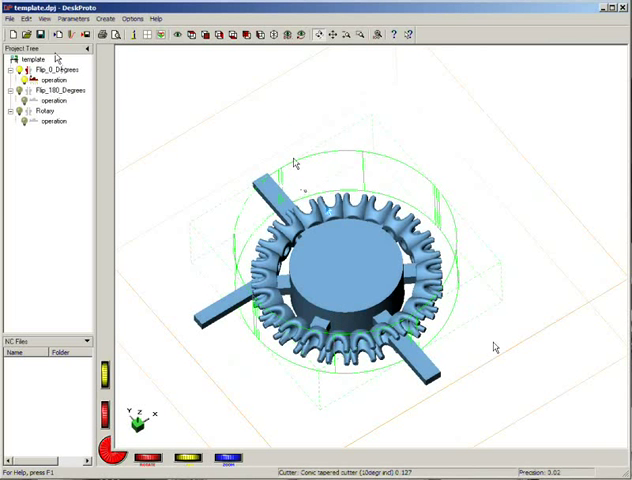
mouse_move(328, 177)
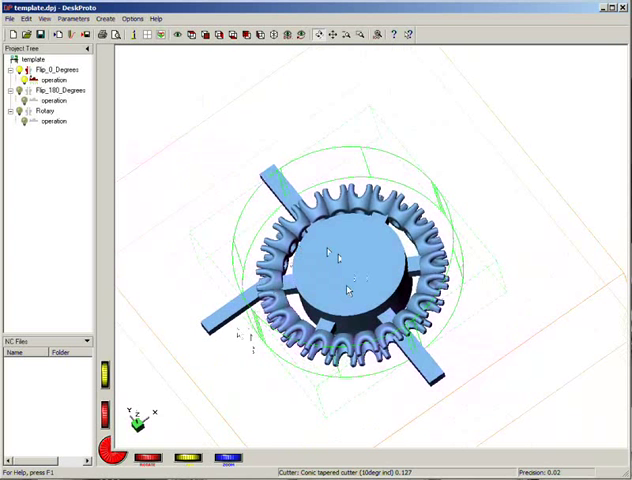
mouse_move(257, 350)
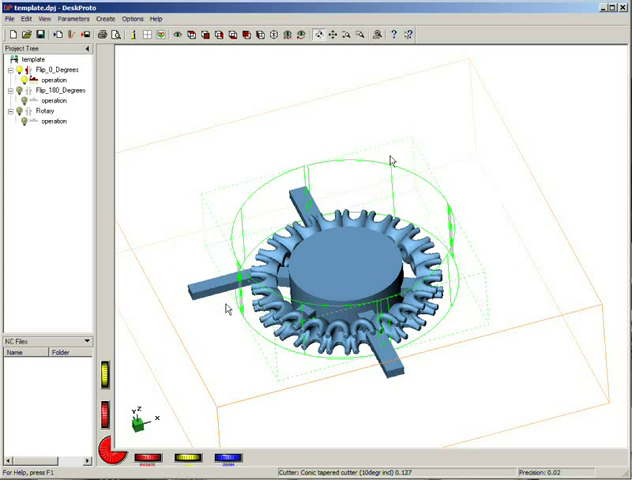
mouse_move(310, 280)
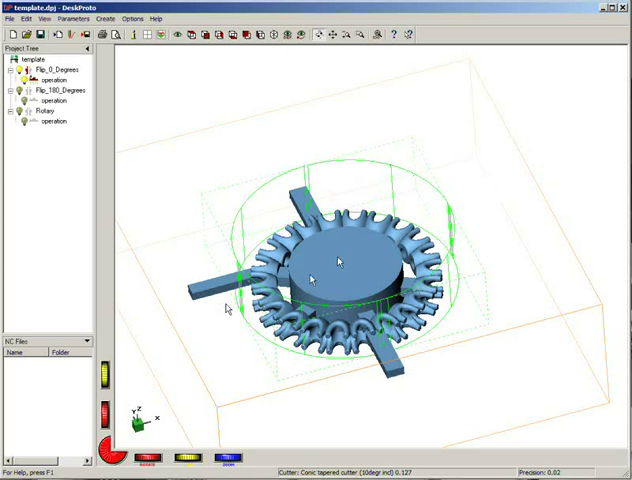
mouse_move(210, 316)
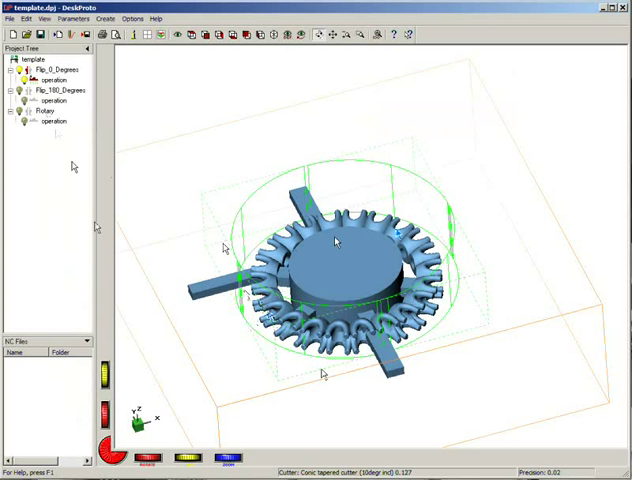
Step: Select the Rotary part and calculate its rotary toolpath around the ring
click(50, 111)
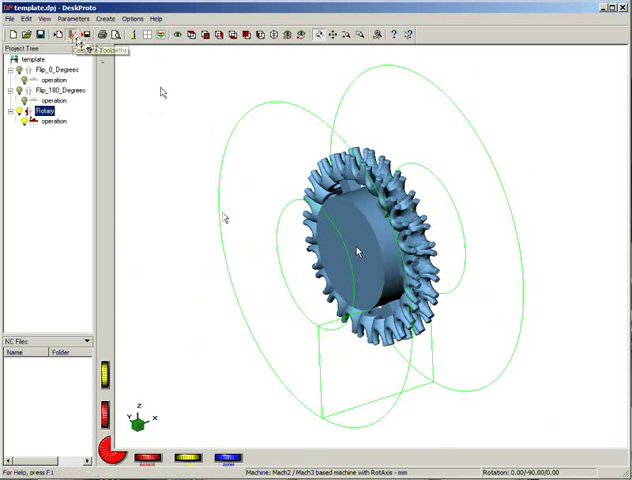
click(85, 35)
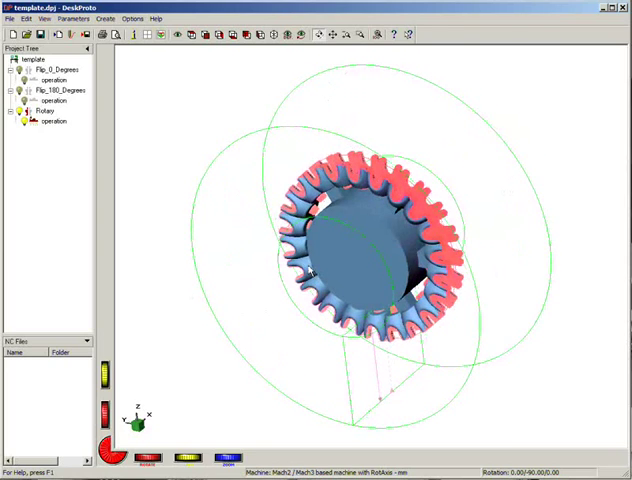
mouse_move(215, 223)
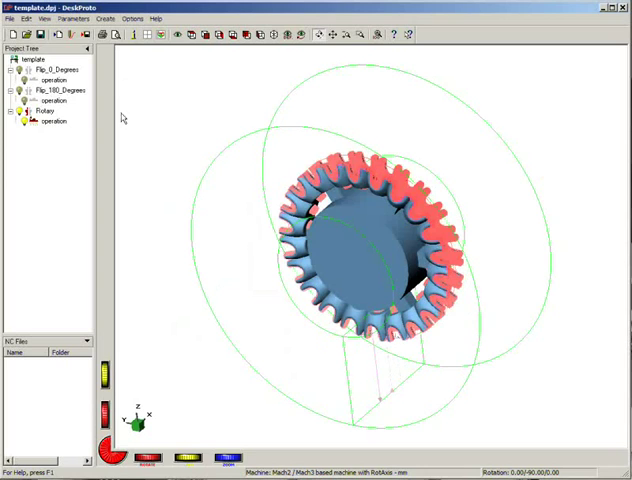
Step: Select Flip_0_Degrees and pick an extra geometry file to add via Add Geometry
click(60, 69)
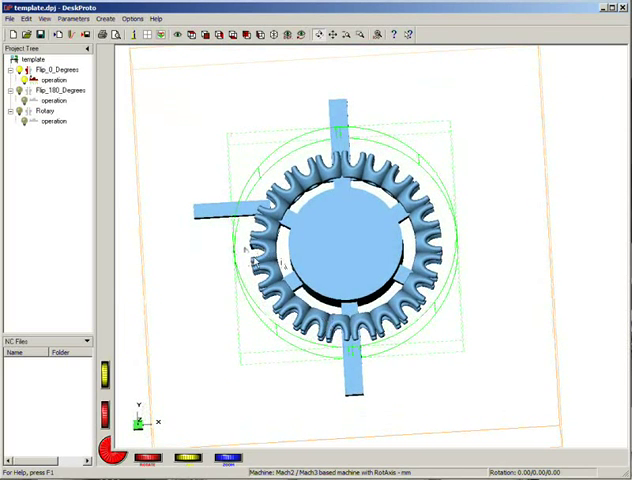
click(10, 18)
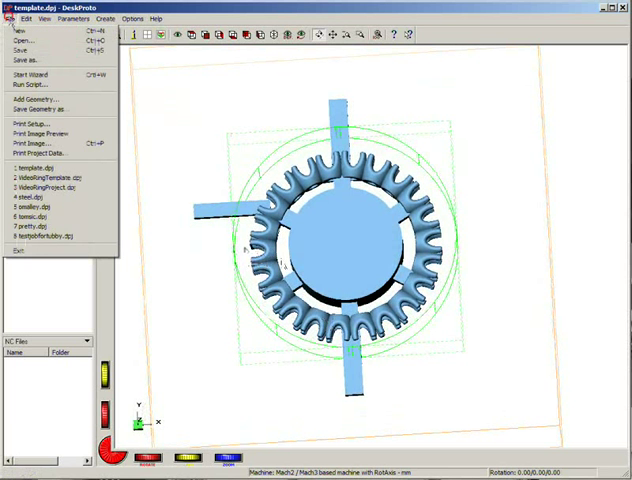
click(19, 40)
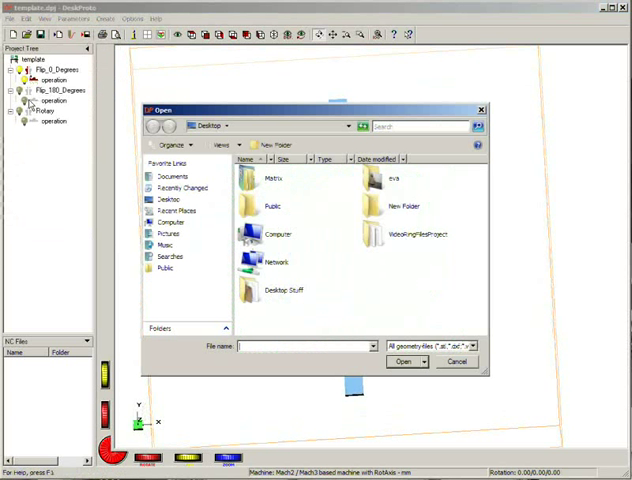
double_click(424, 232)
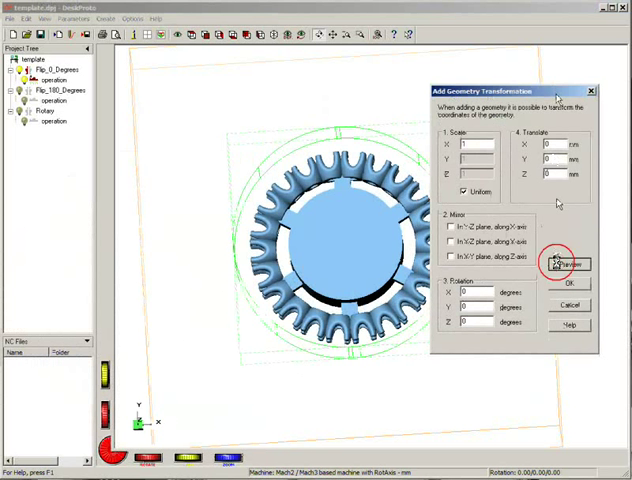
Step: Preview the added support-bar geometry at default transformation values
click(570, 263)
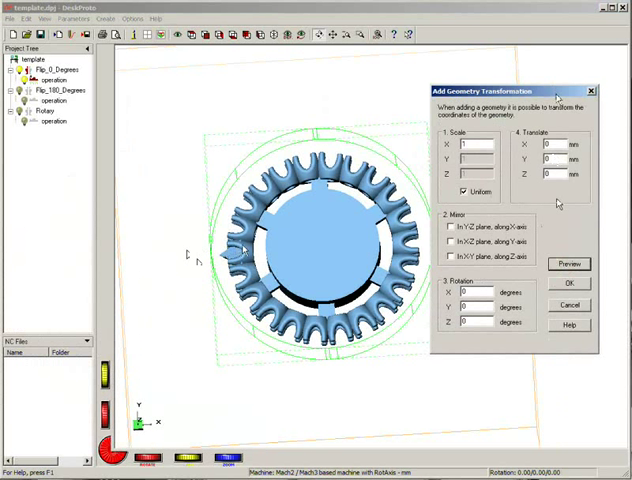
mouse_move(240, 250)
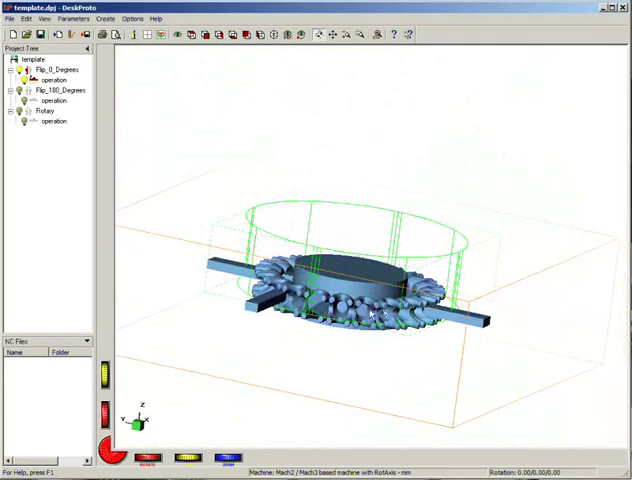
Step: Rotate the flip part's view and start writing its NC-program file
drag(370, 310, 356, 367)
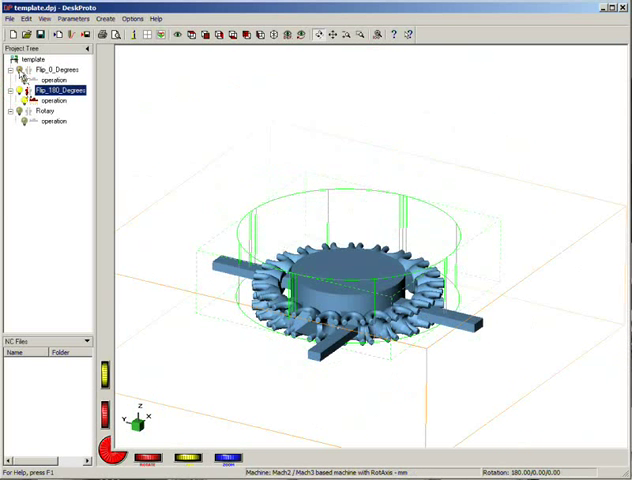
click(58, 71)
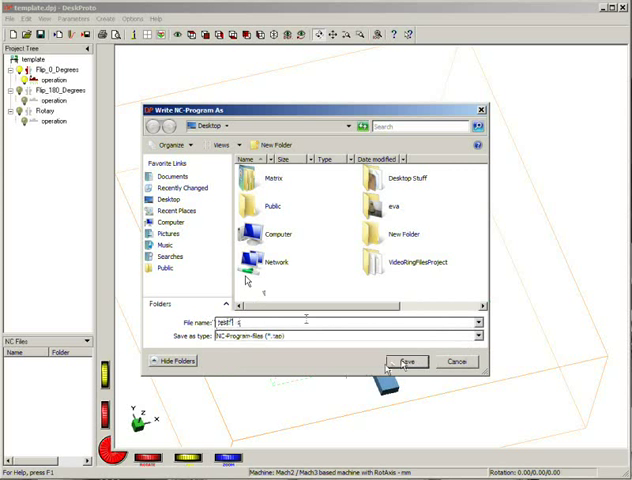
Step: Save the NC program and write it for the complete chain of flip operations
click(406, 361)
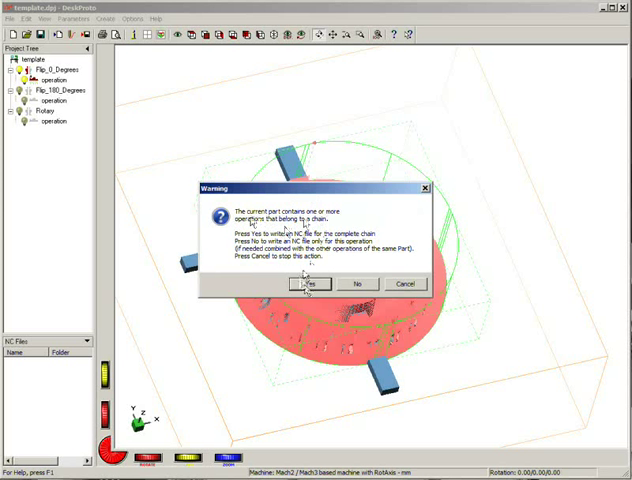
click(311, 283)
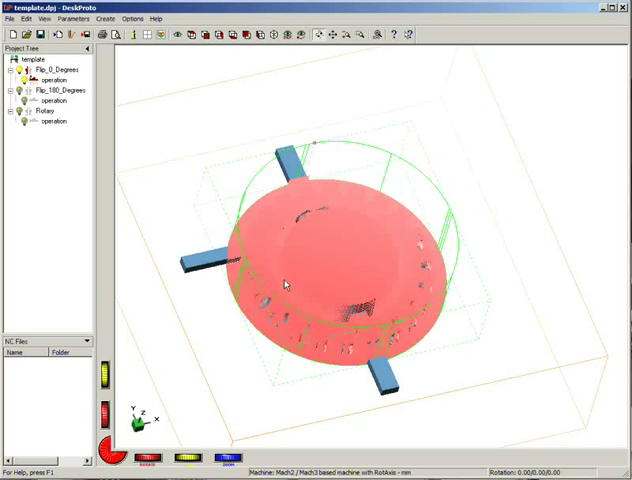
mouse_move(295, 275)
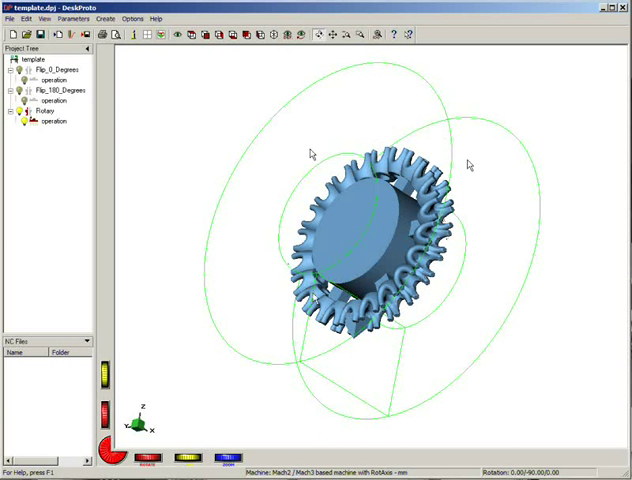
mouse_move(280, 355)
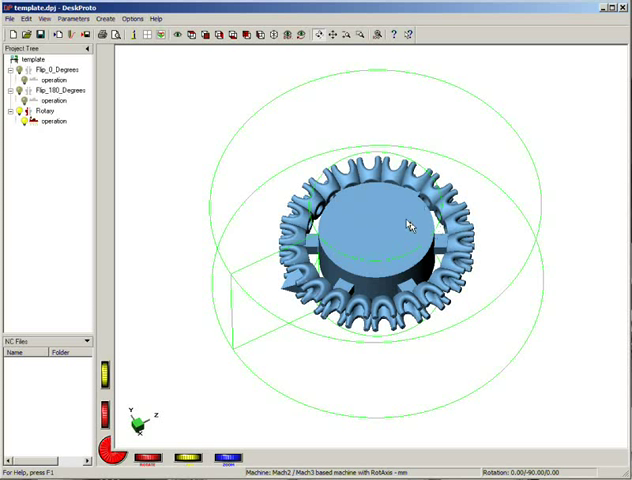
mouse_move(241, 237)
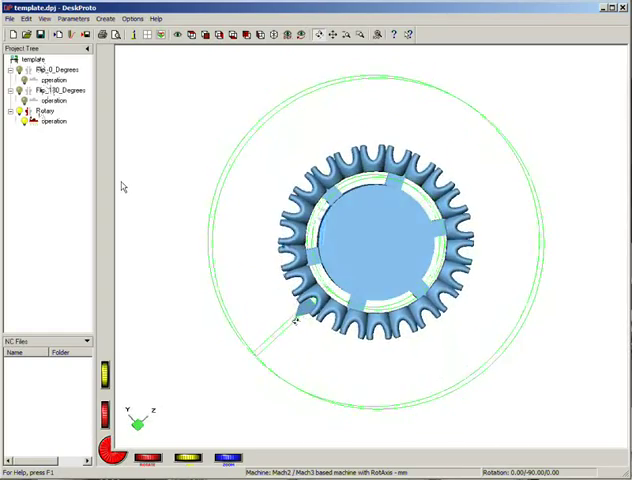
Step: Rotate the view to look along the Rotary part's rotation axis at the toothed outline
drag(360, 240, 490, 260)
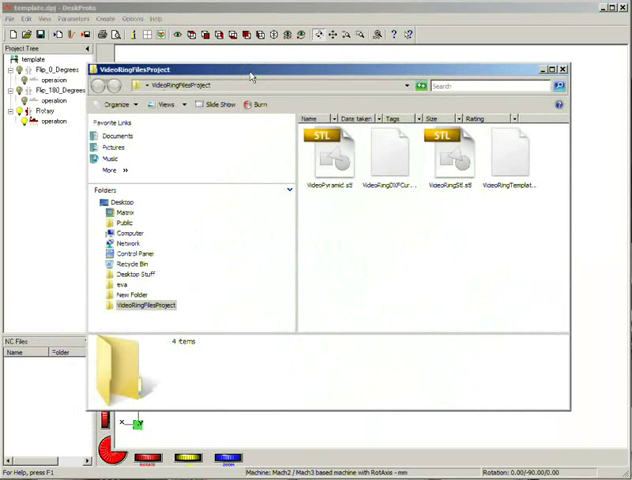
click(515, 155)
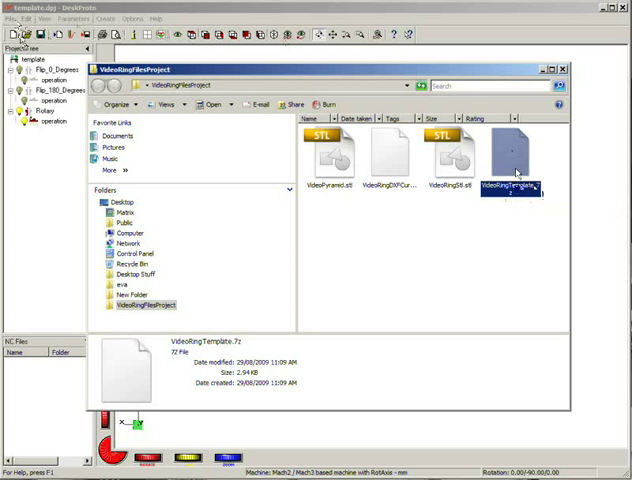
mouse_move(515, 175)
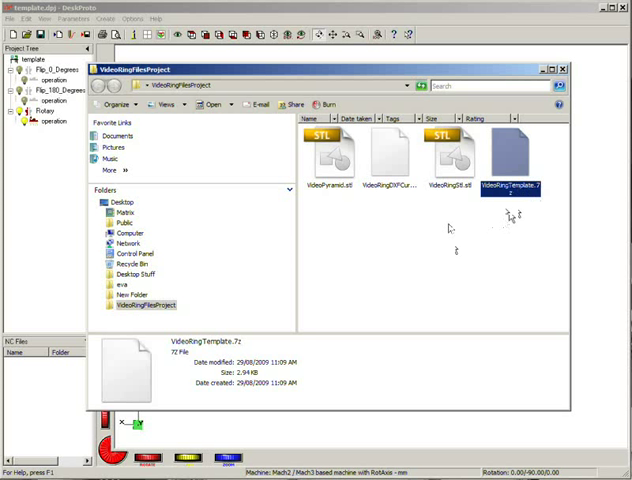
click(450, 155)
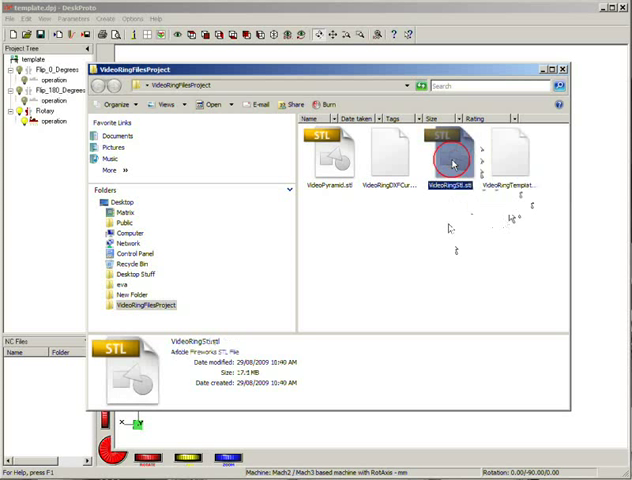
click(390, 150)
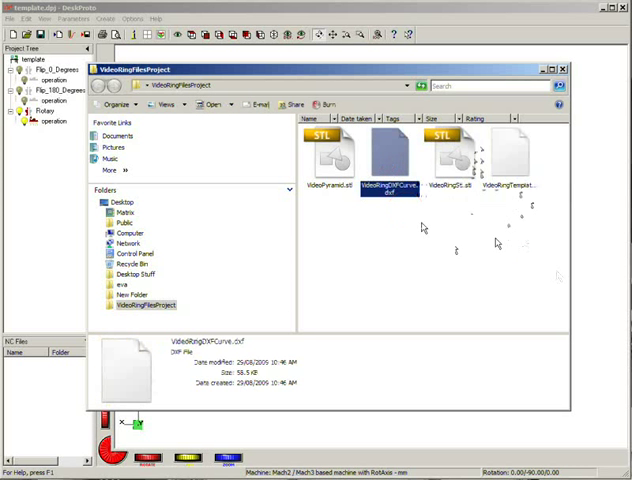
click(420, 240)
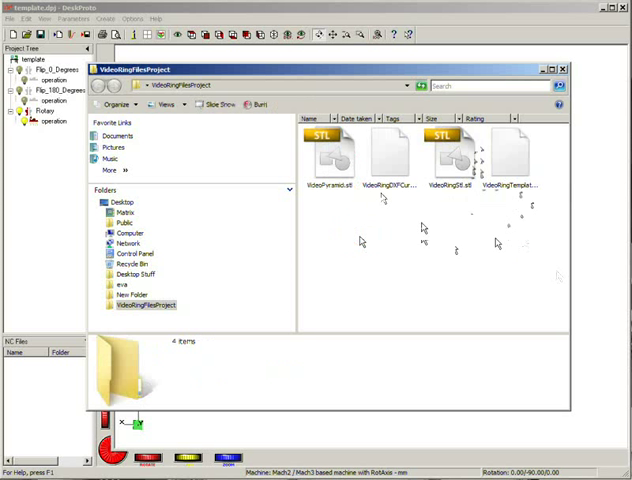
key(ctrl+a)
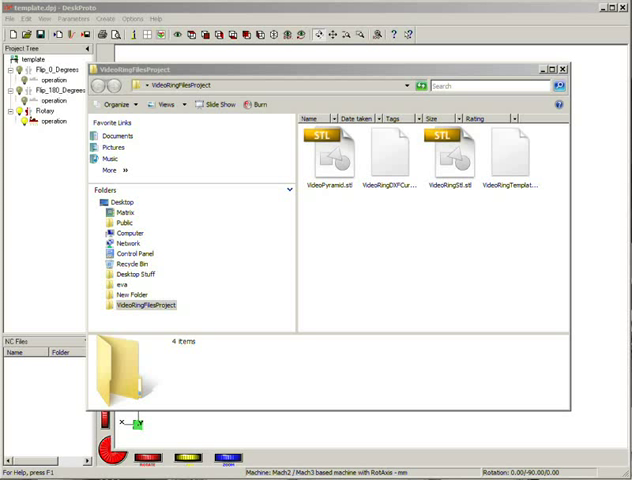
mouse_move(13, 293)
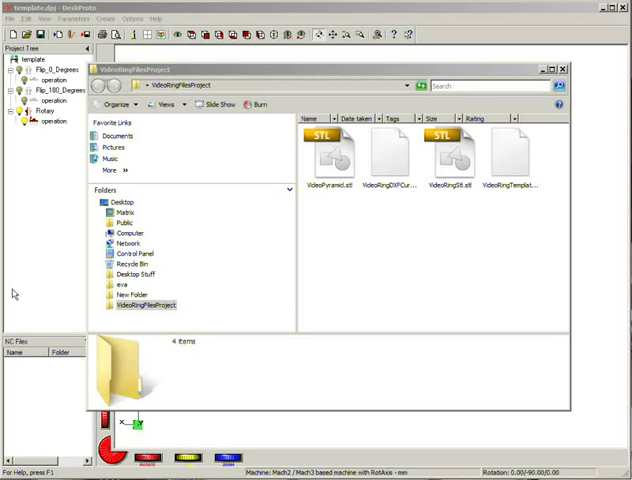
Step: Place fullcircle.3dm into the VideoRingFilesProject folder as its fifth file
click(405, 290)
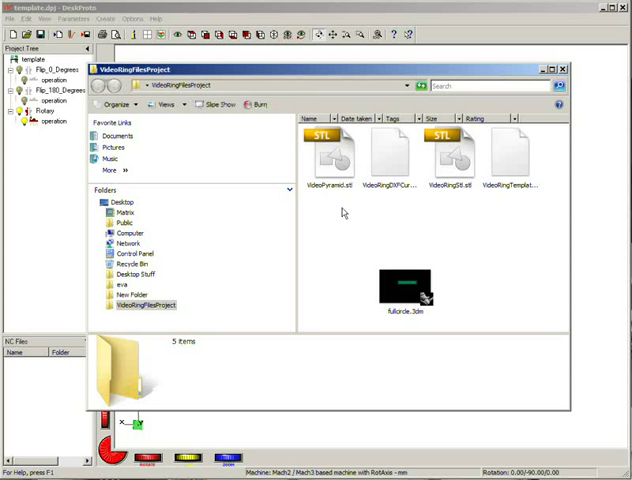
mouse_move(313, 90)
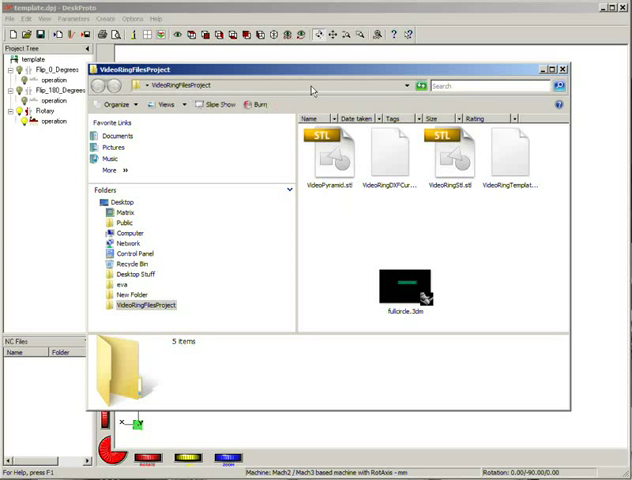